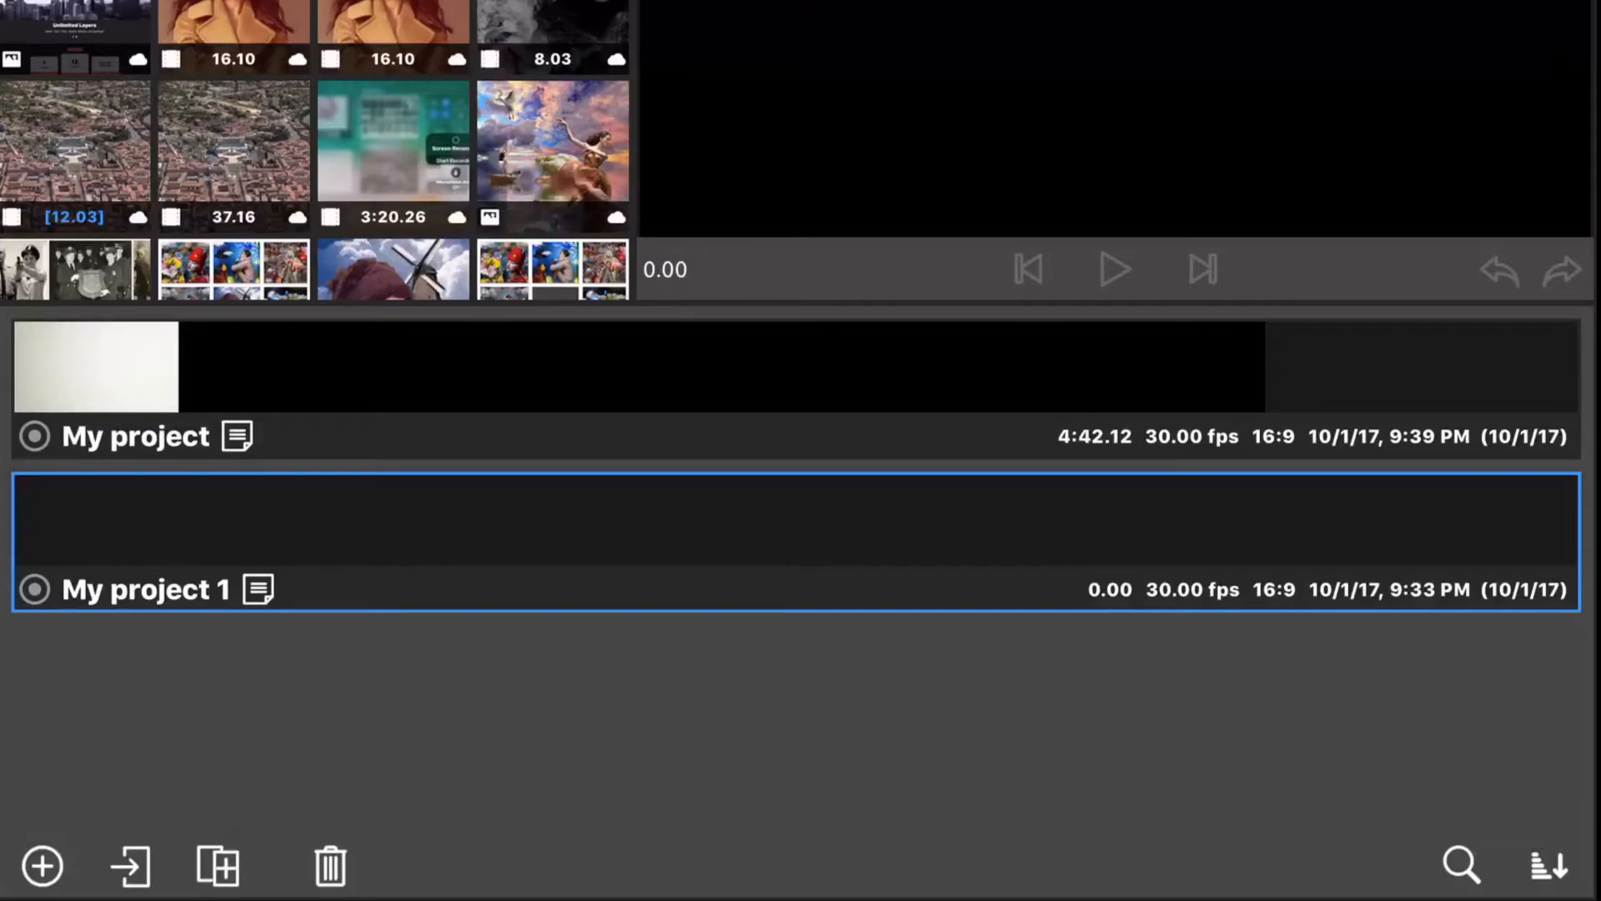
# Create a new 30 fps project named Tutorial and open it for editing
pyautogui.click(42, 865)
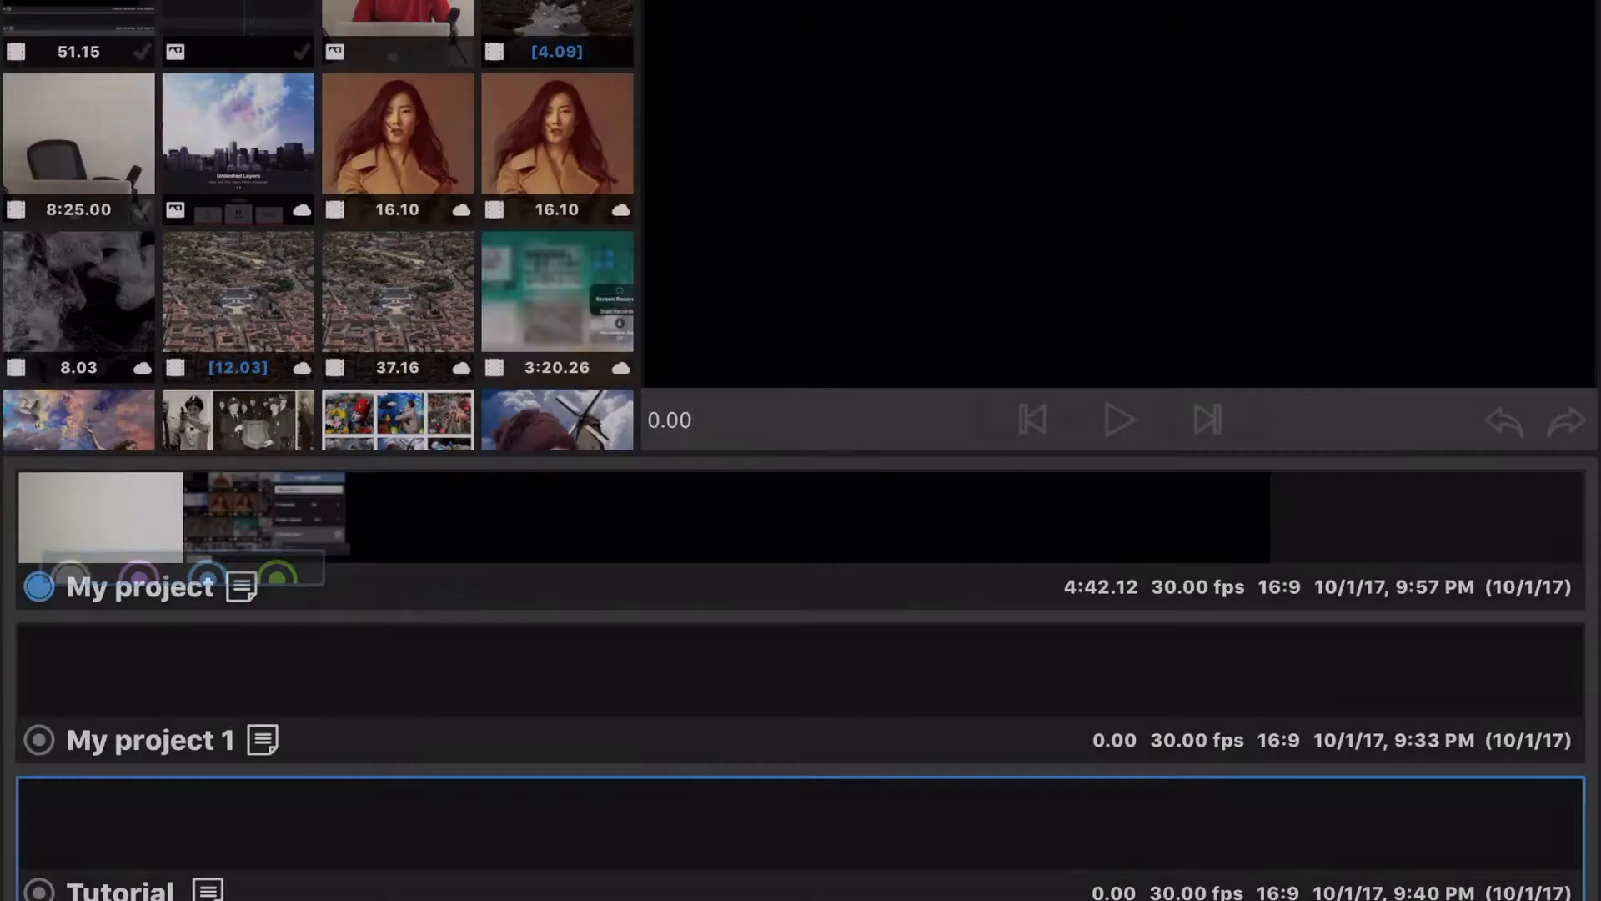
pyautogui.click(240, 586)
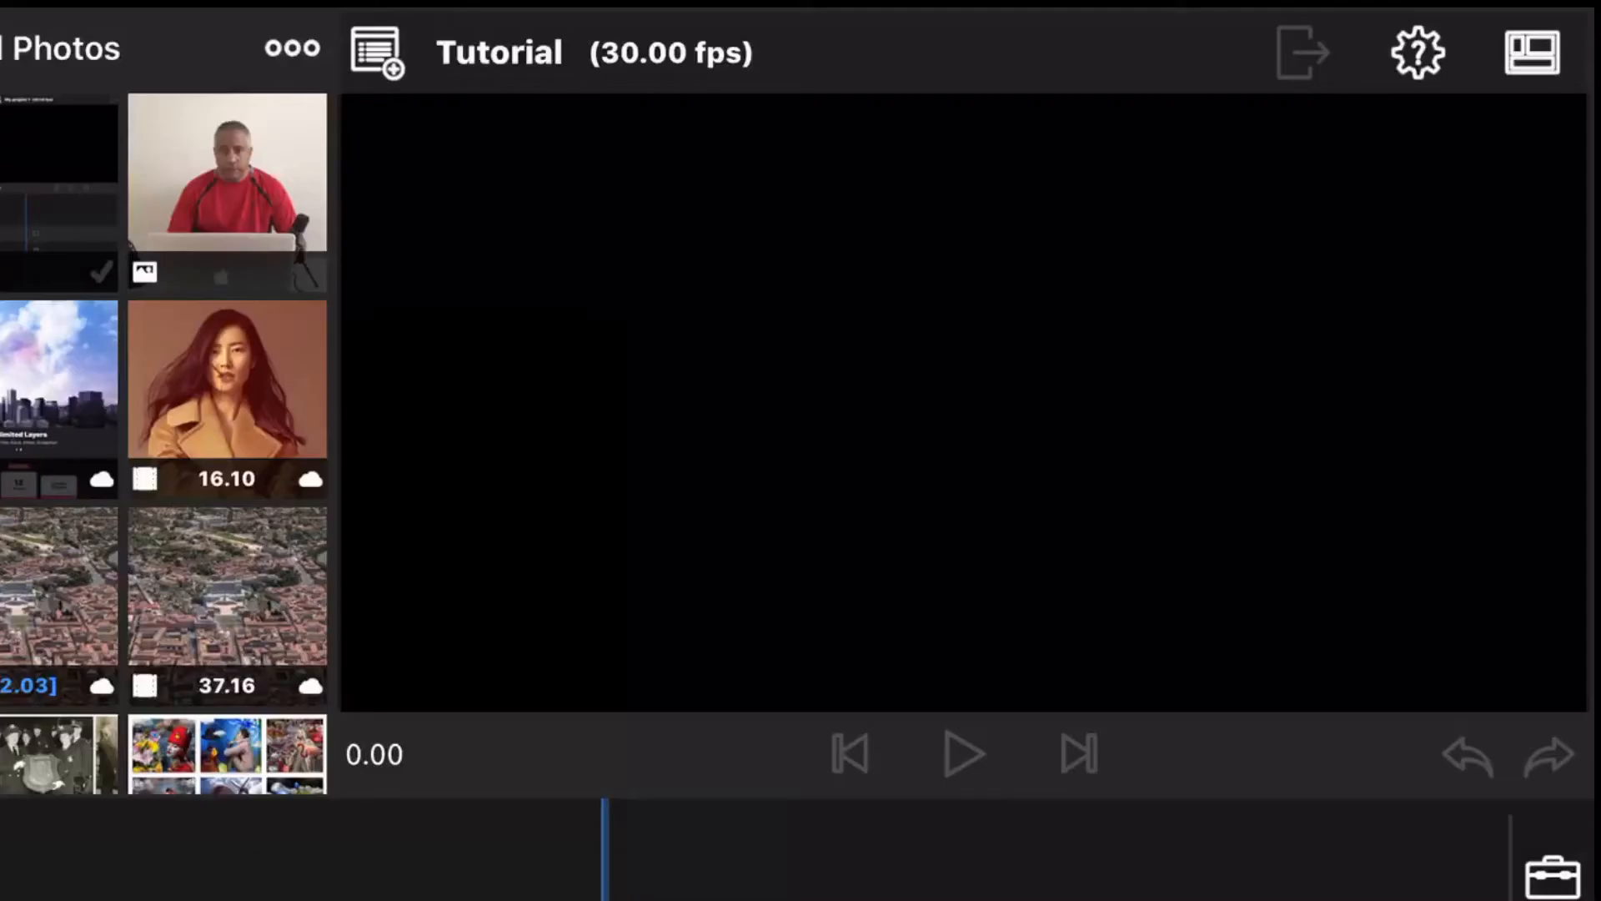
# Review Tutorial's project settings (30 fps, 16:9) and global settings, then pick another screen layout
pyautogui.click(1416, 51)
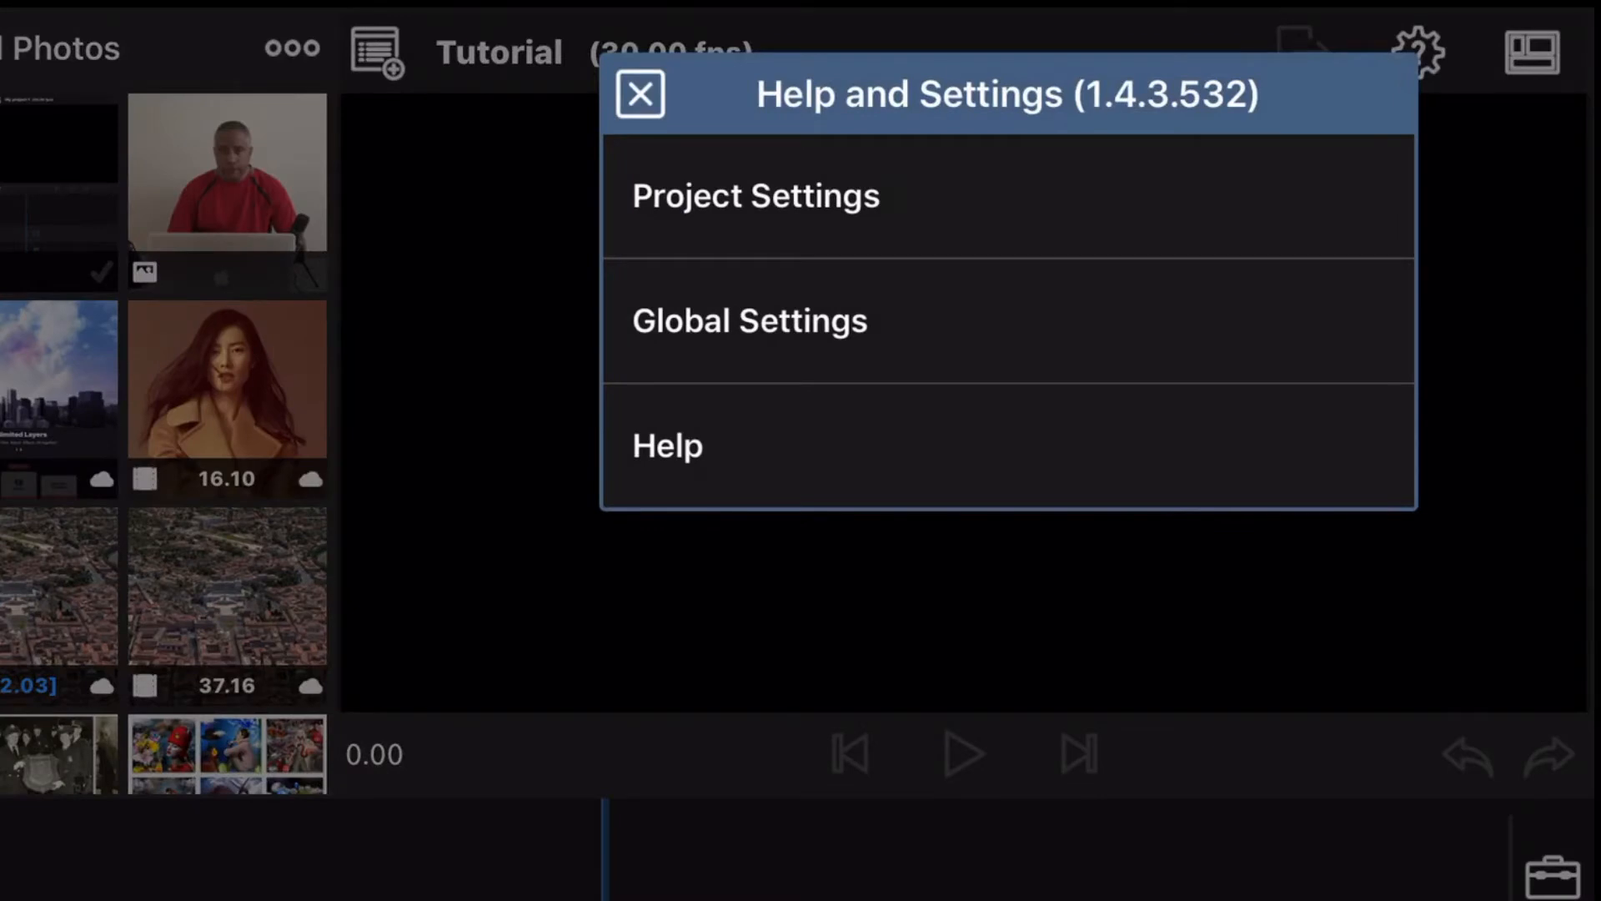
pyautogui.click(755, 195)
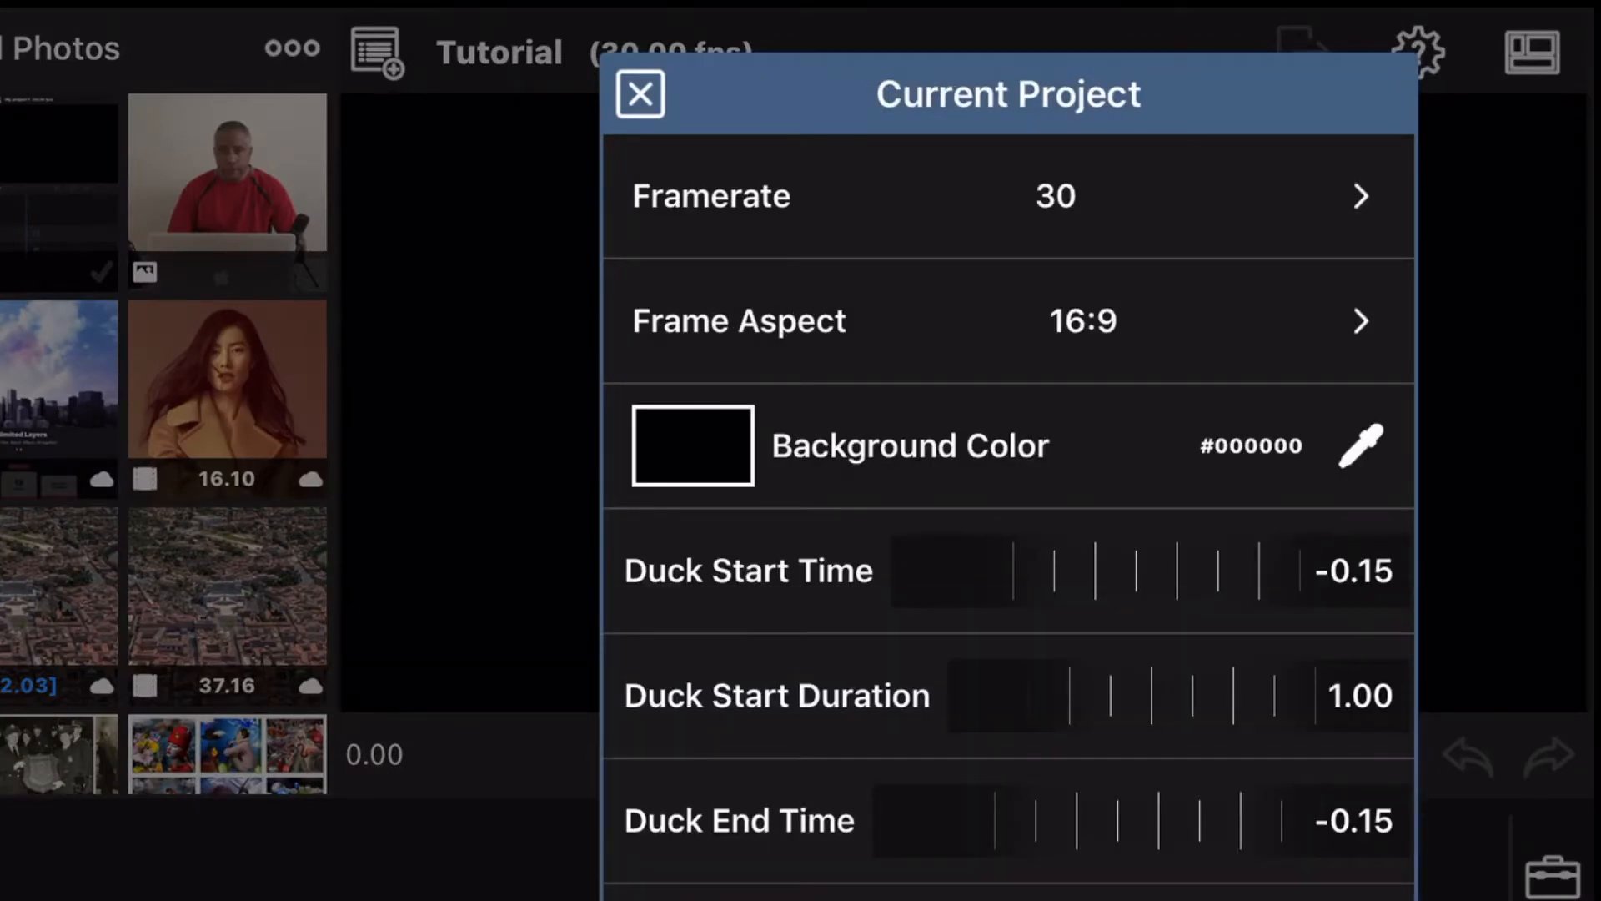
pyautogui.click(640, 93)
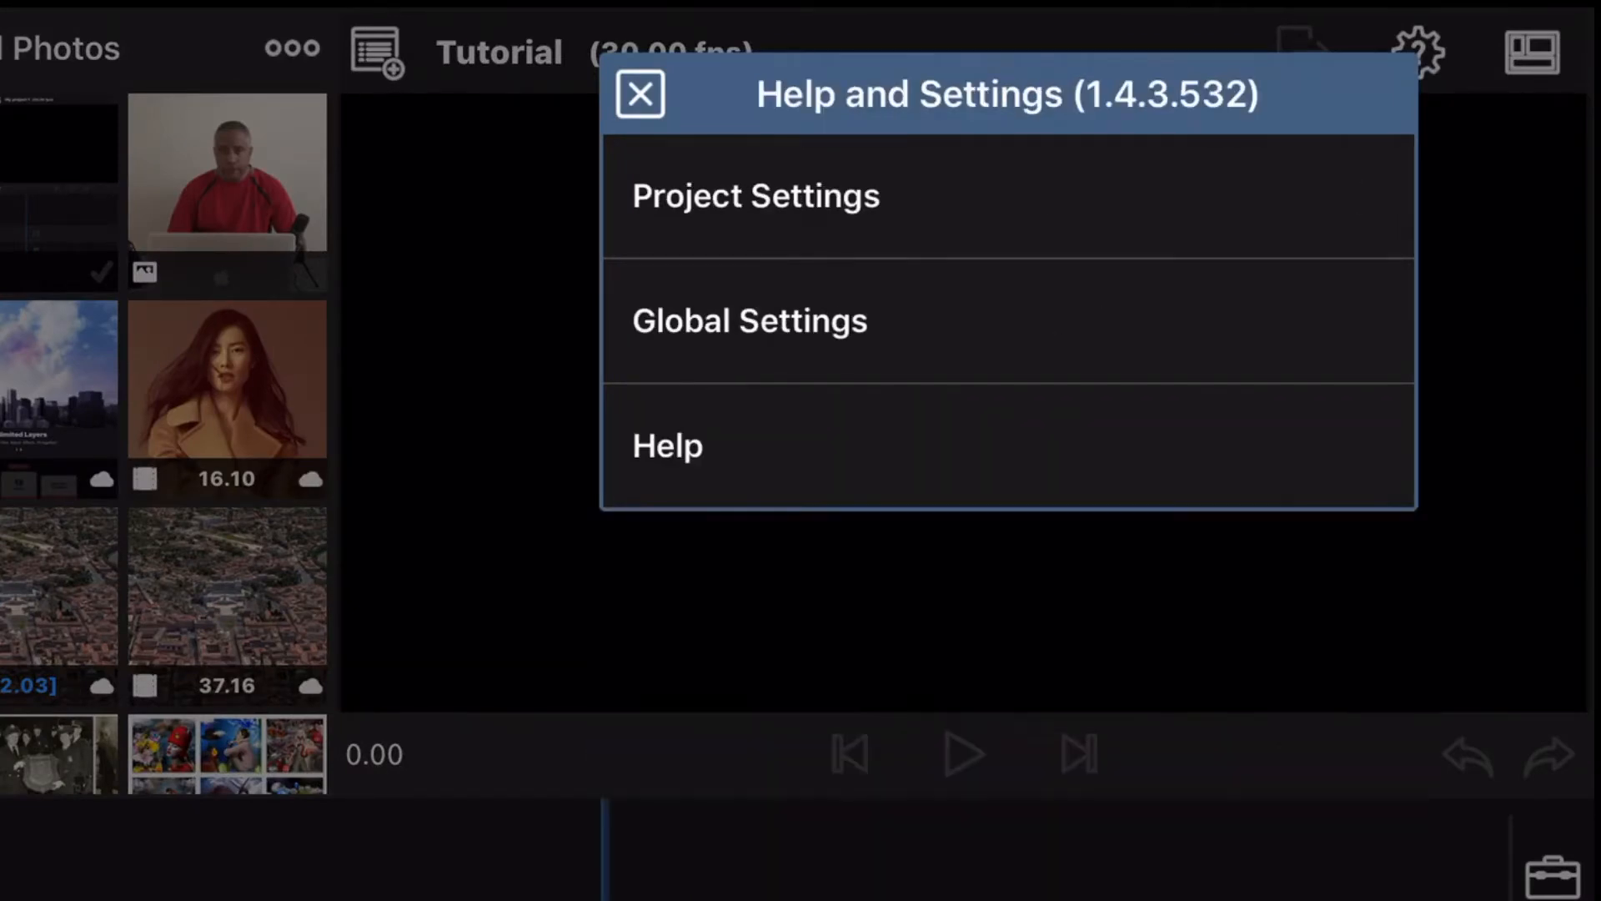
pyautogui.click(749, 320)
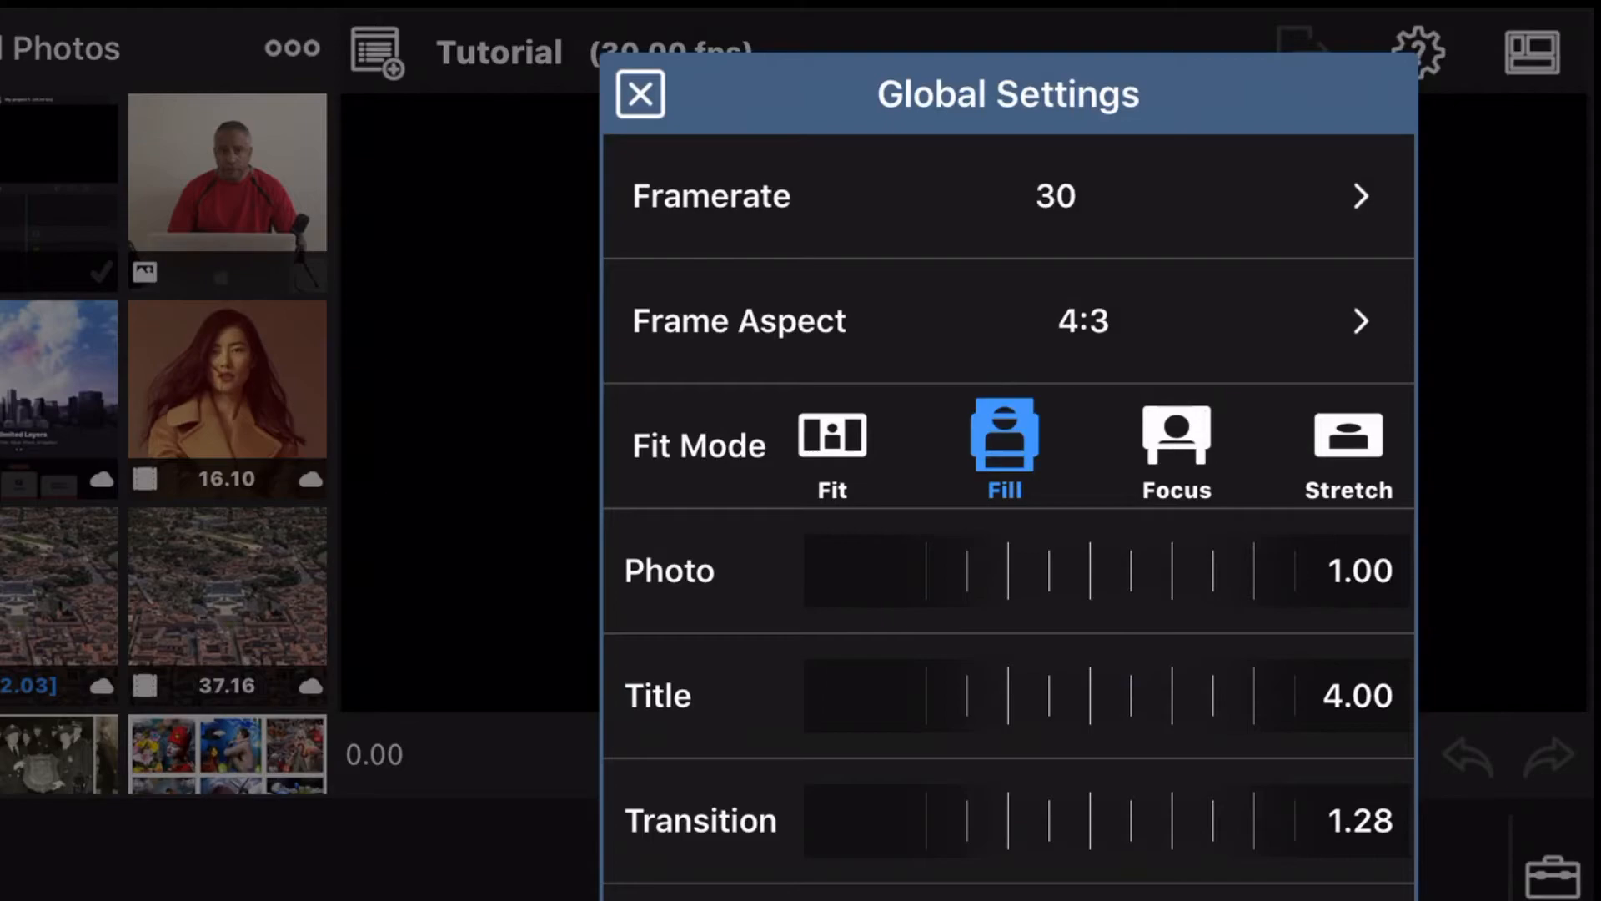
pyautogui.click(640, 93)
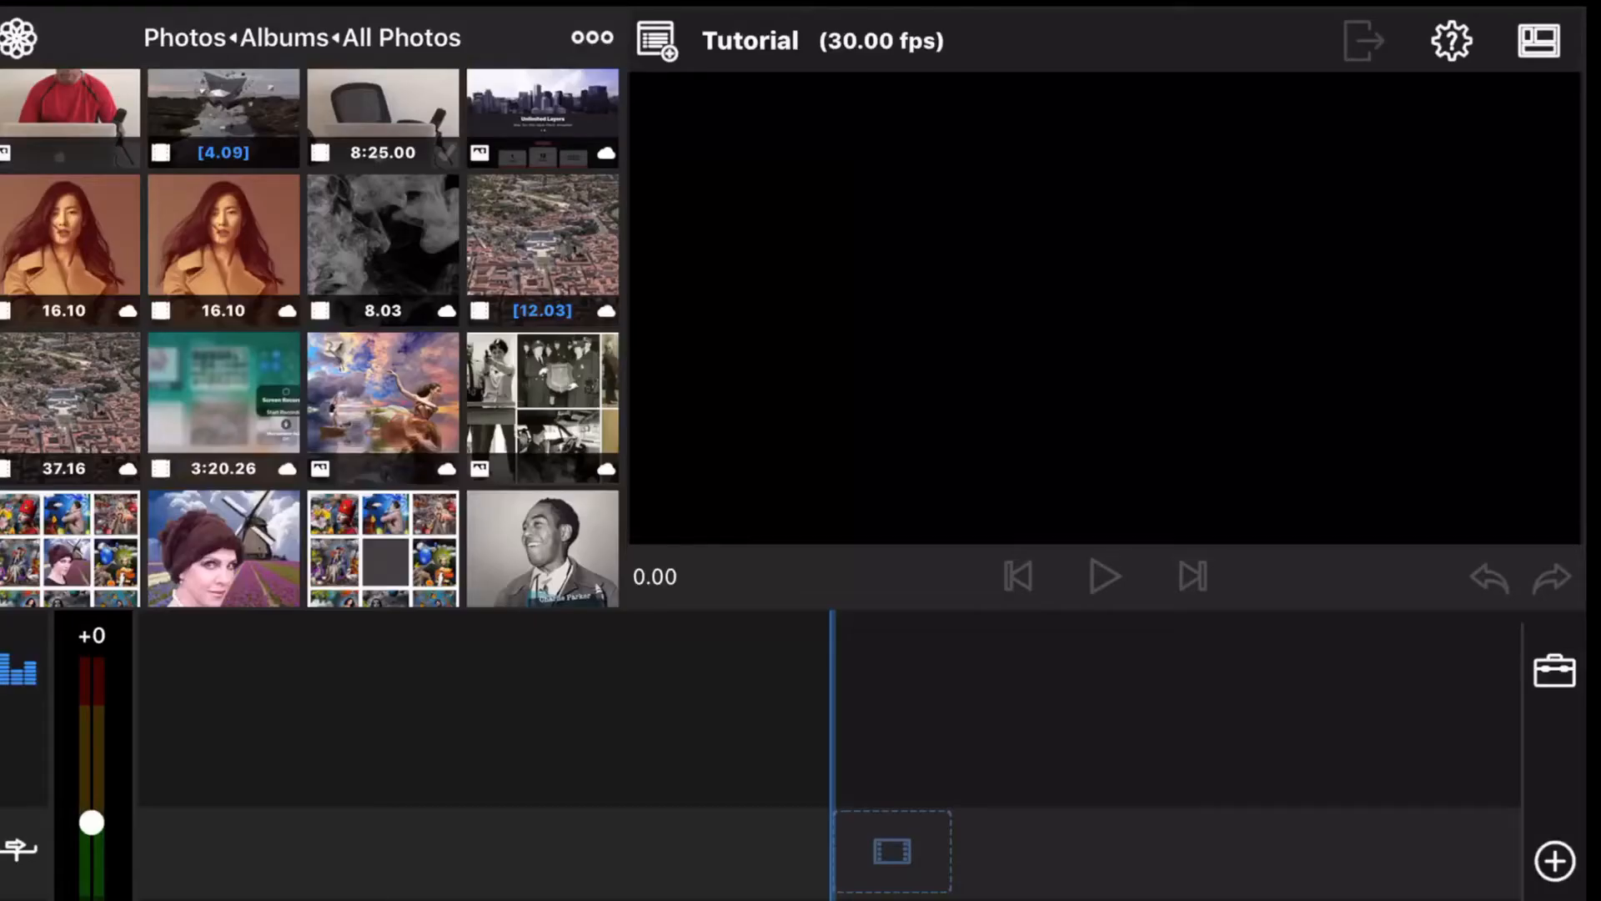
pyautogui.click(1538, 40)
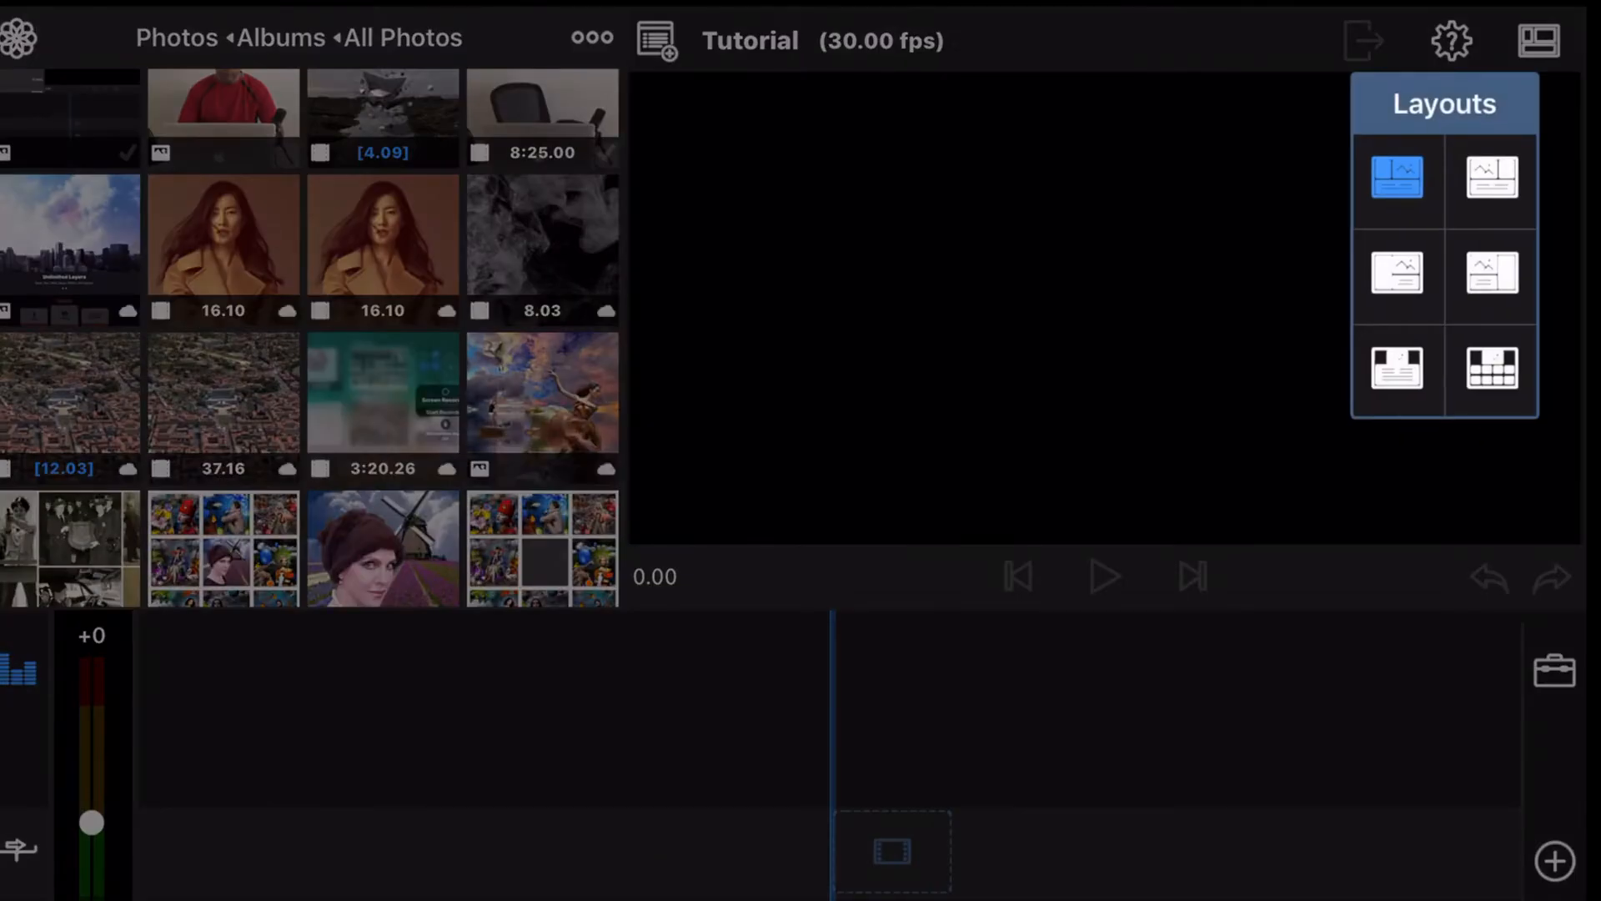
pyautogui.click(1492, 180)
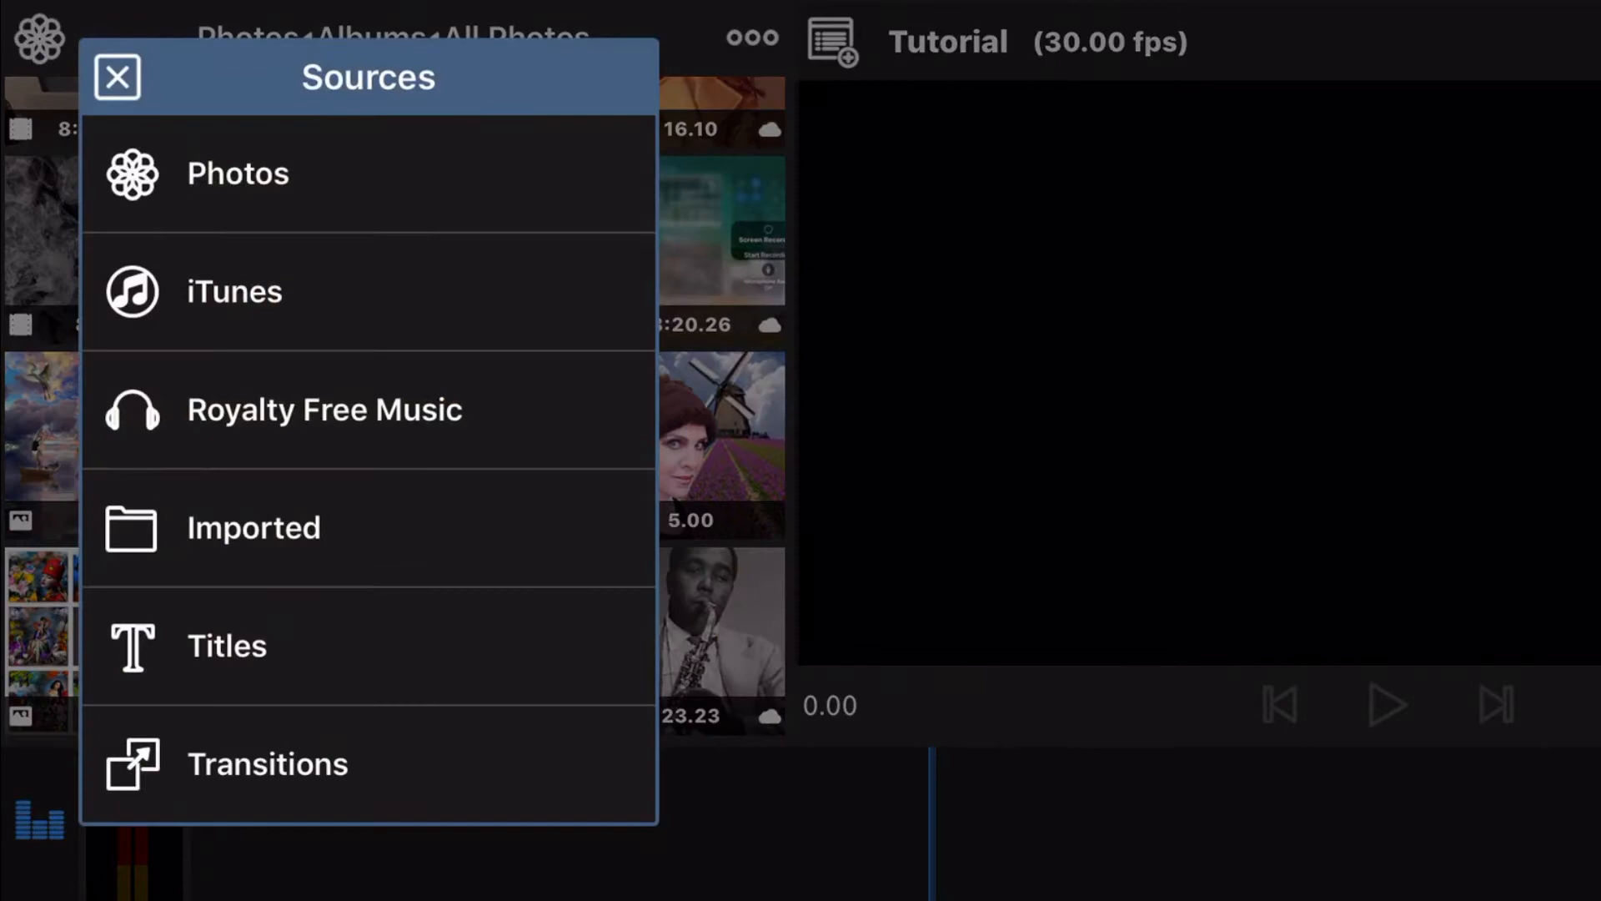
# Browse the Royalty Free Music folders in the media sources library
pyautogui.click(116, 77)
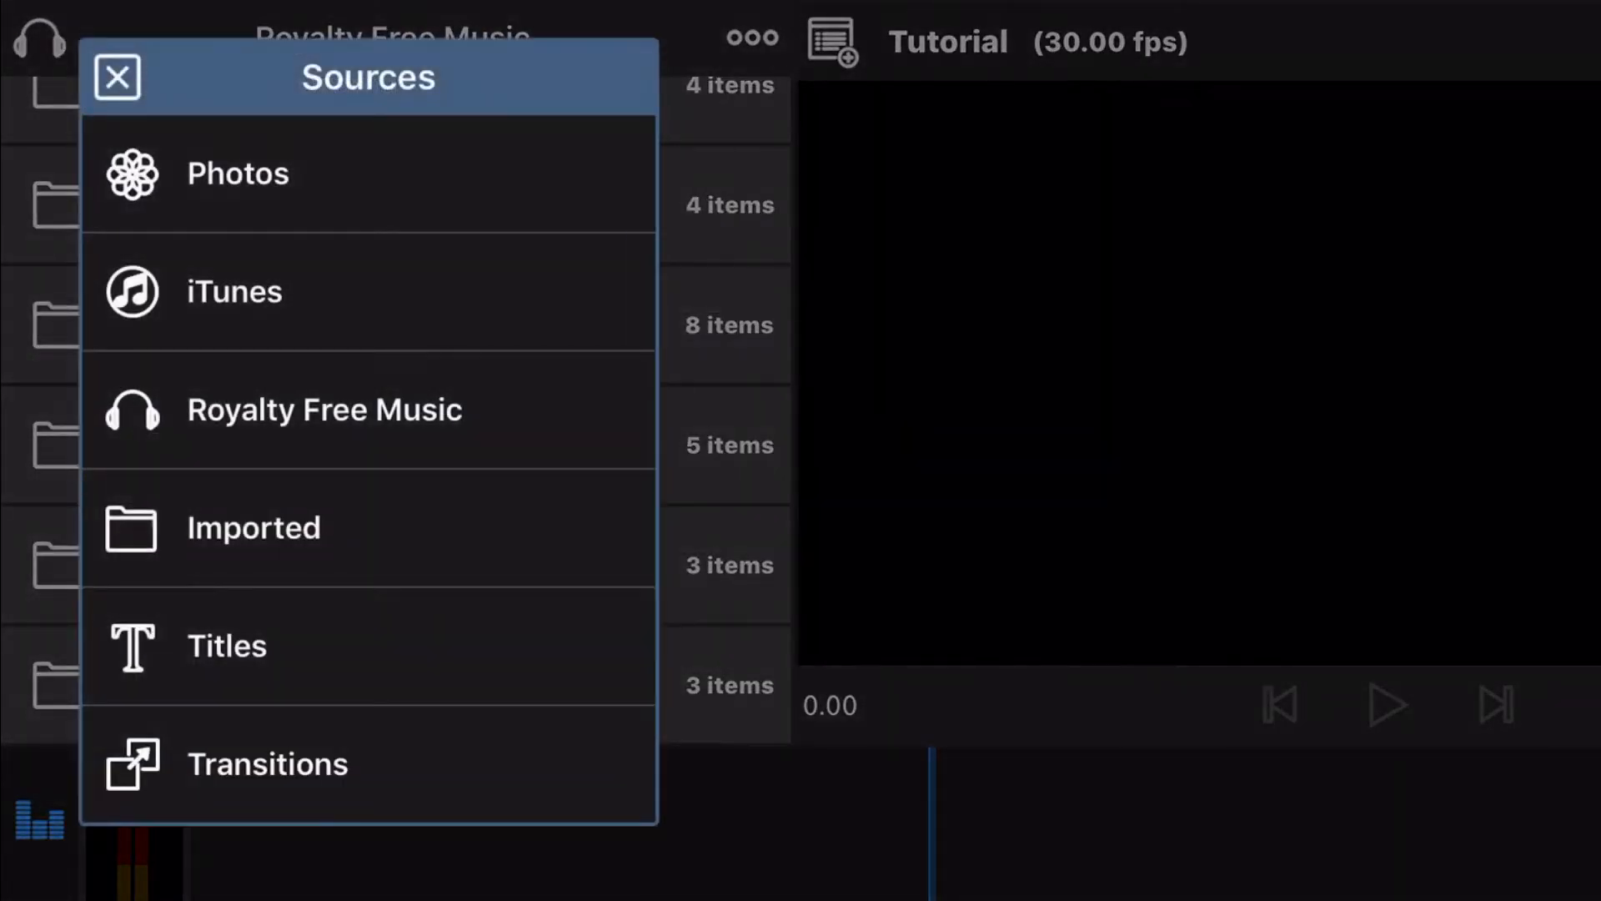
pyautogui.click(268, 763)
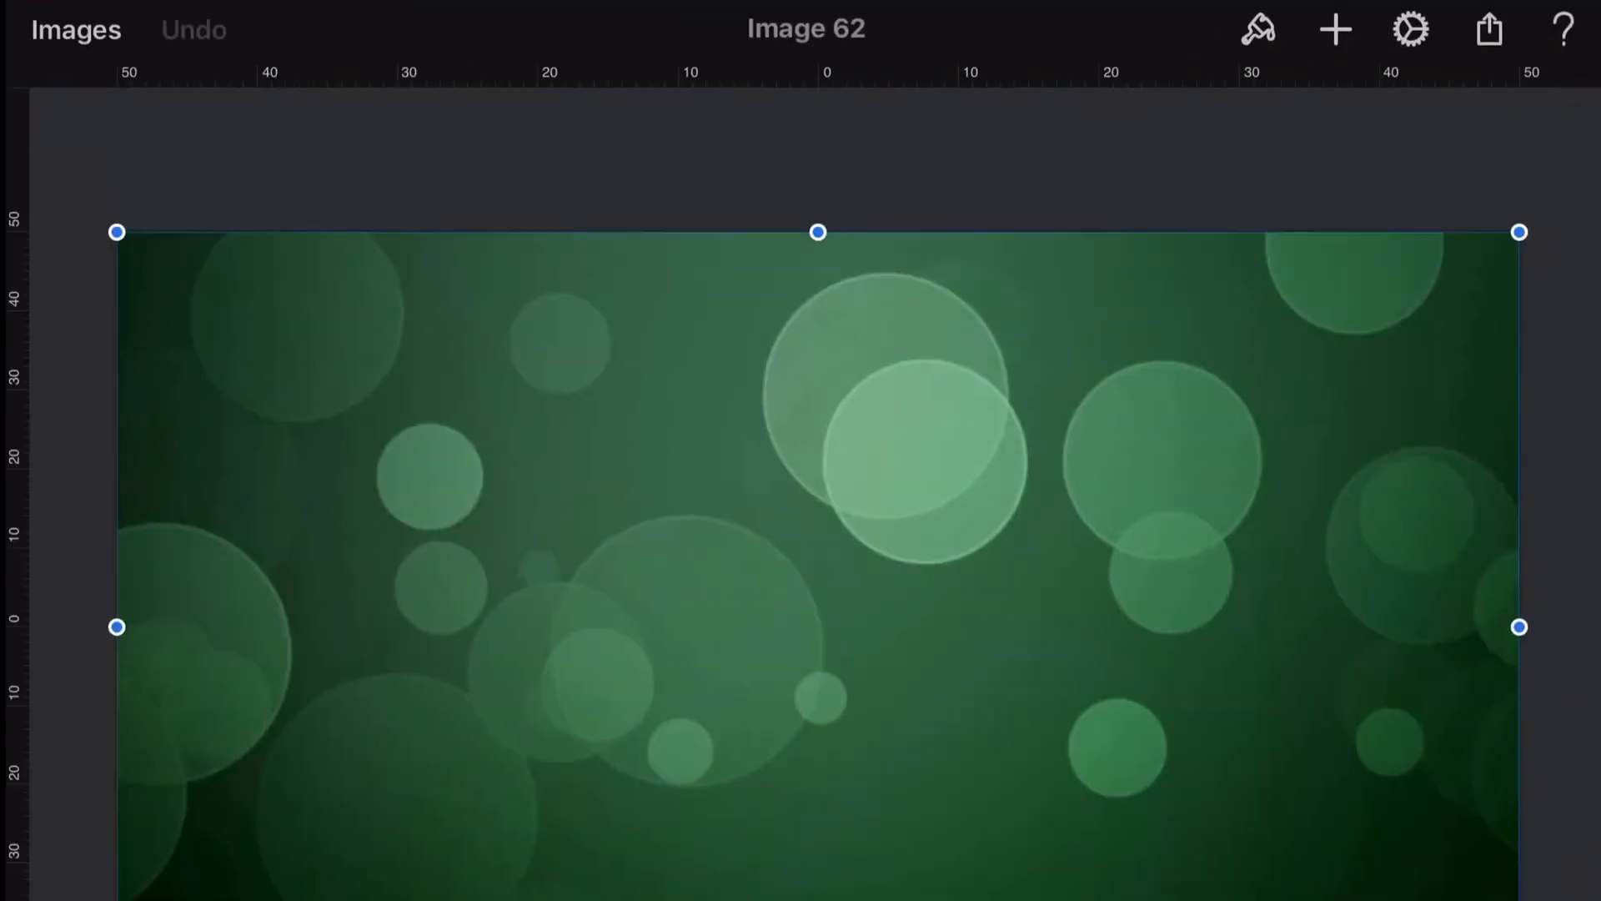
# Send the green bokeh image to another app from Pixelmator's share sheet
pyautogui.click(1489, 29)
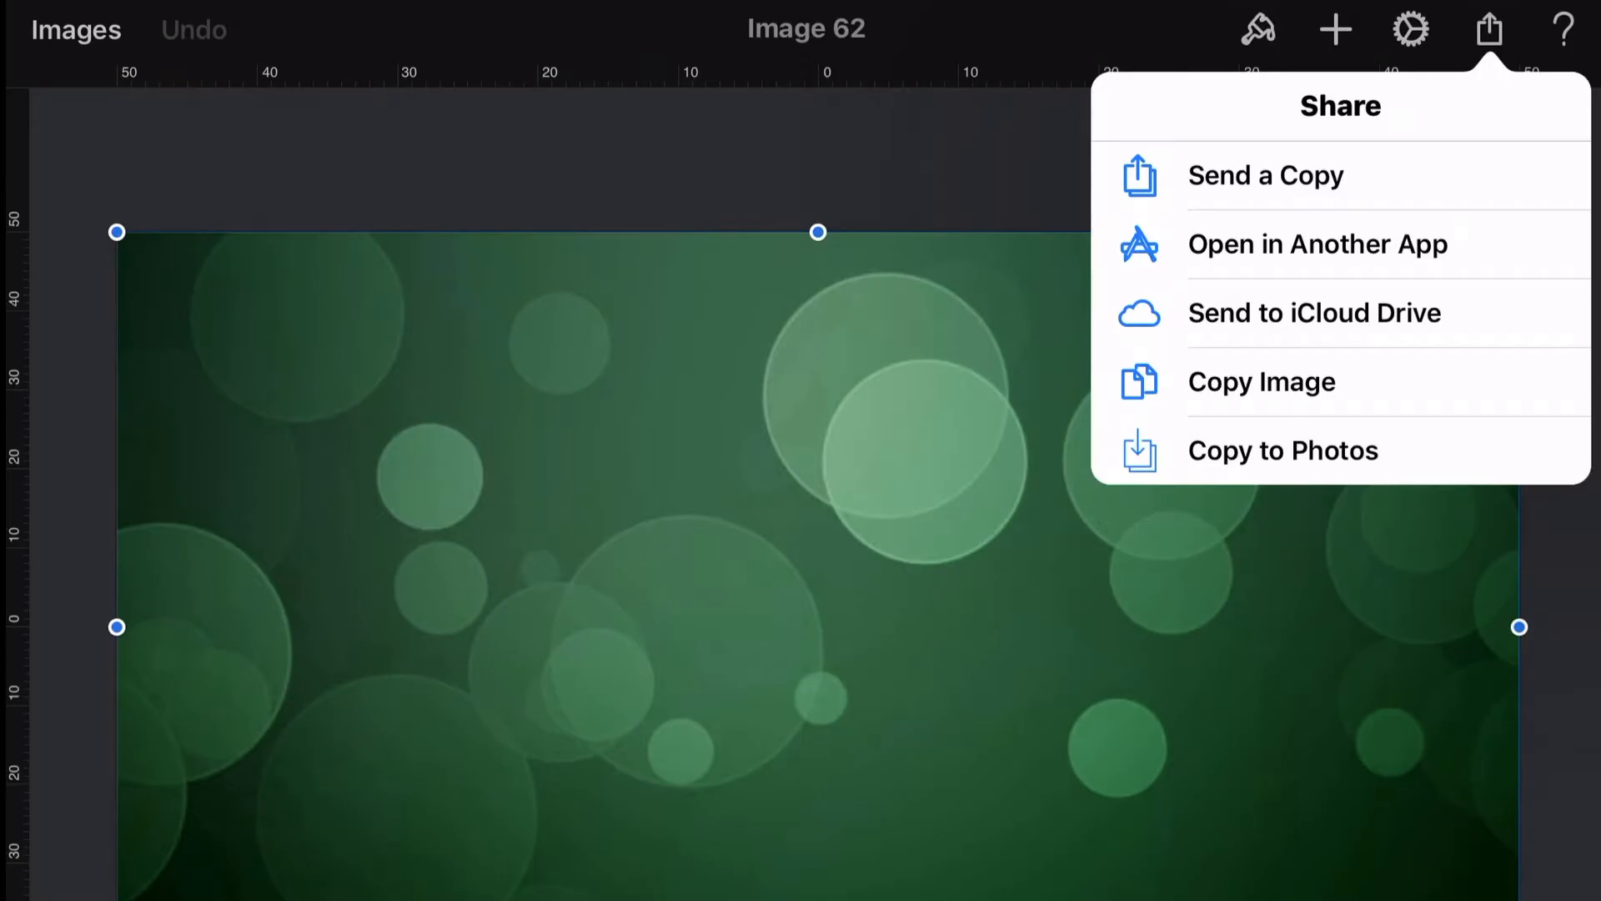
pyautogui.click(1316, 244)
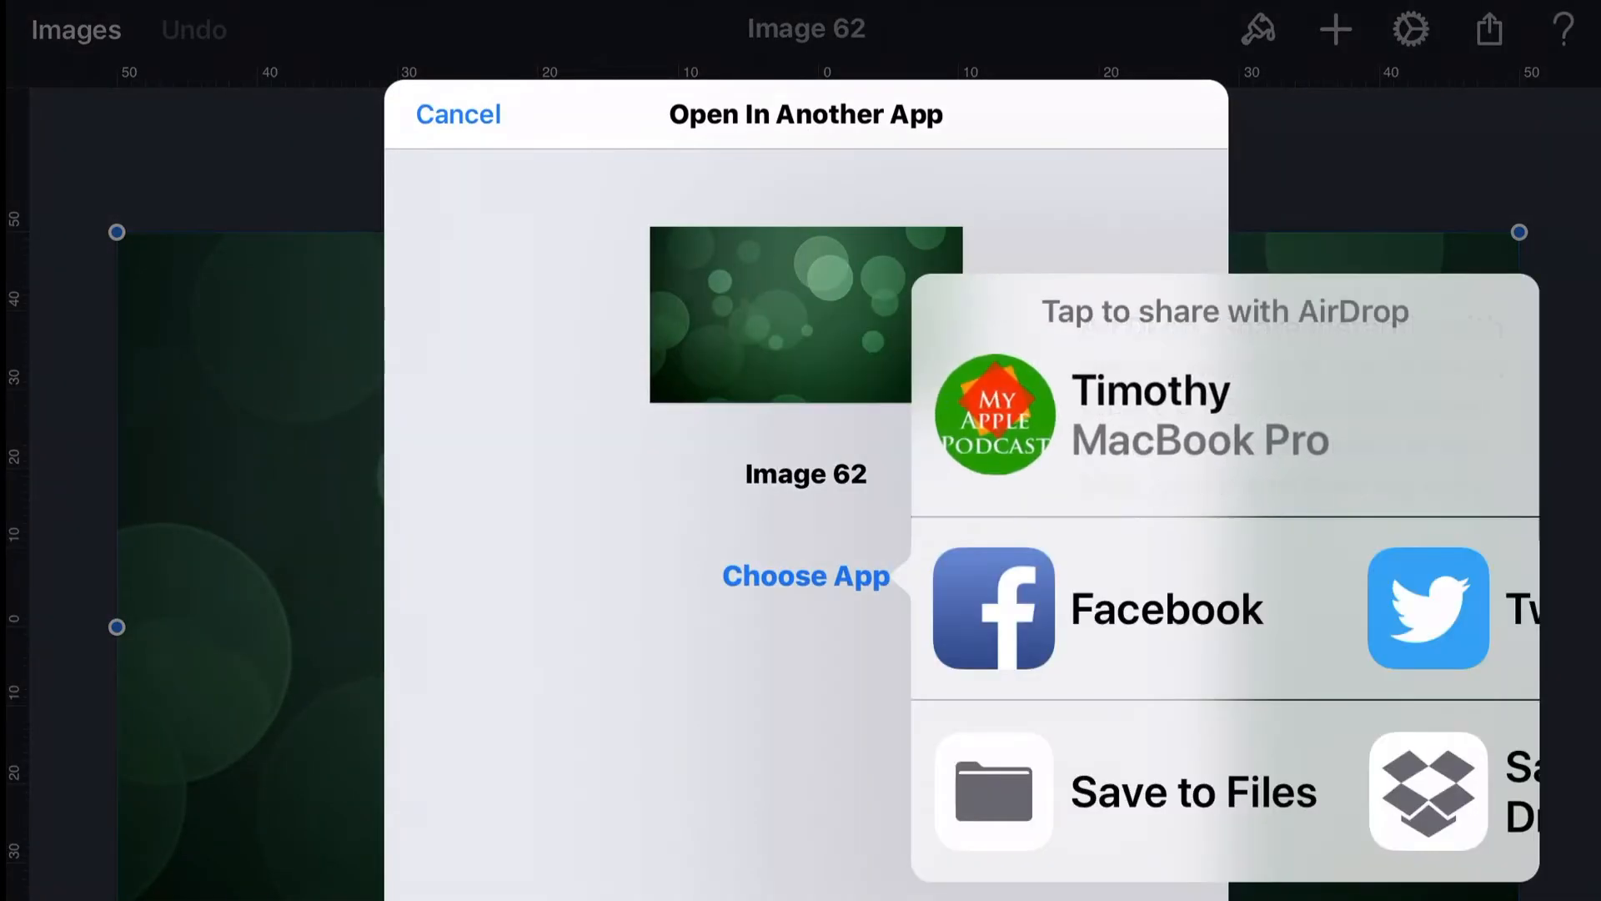
pyautogui.hscroll(-3)
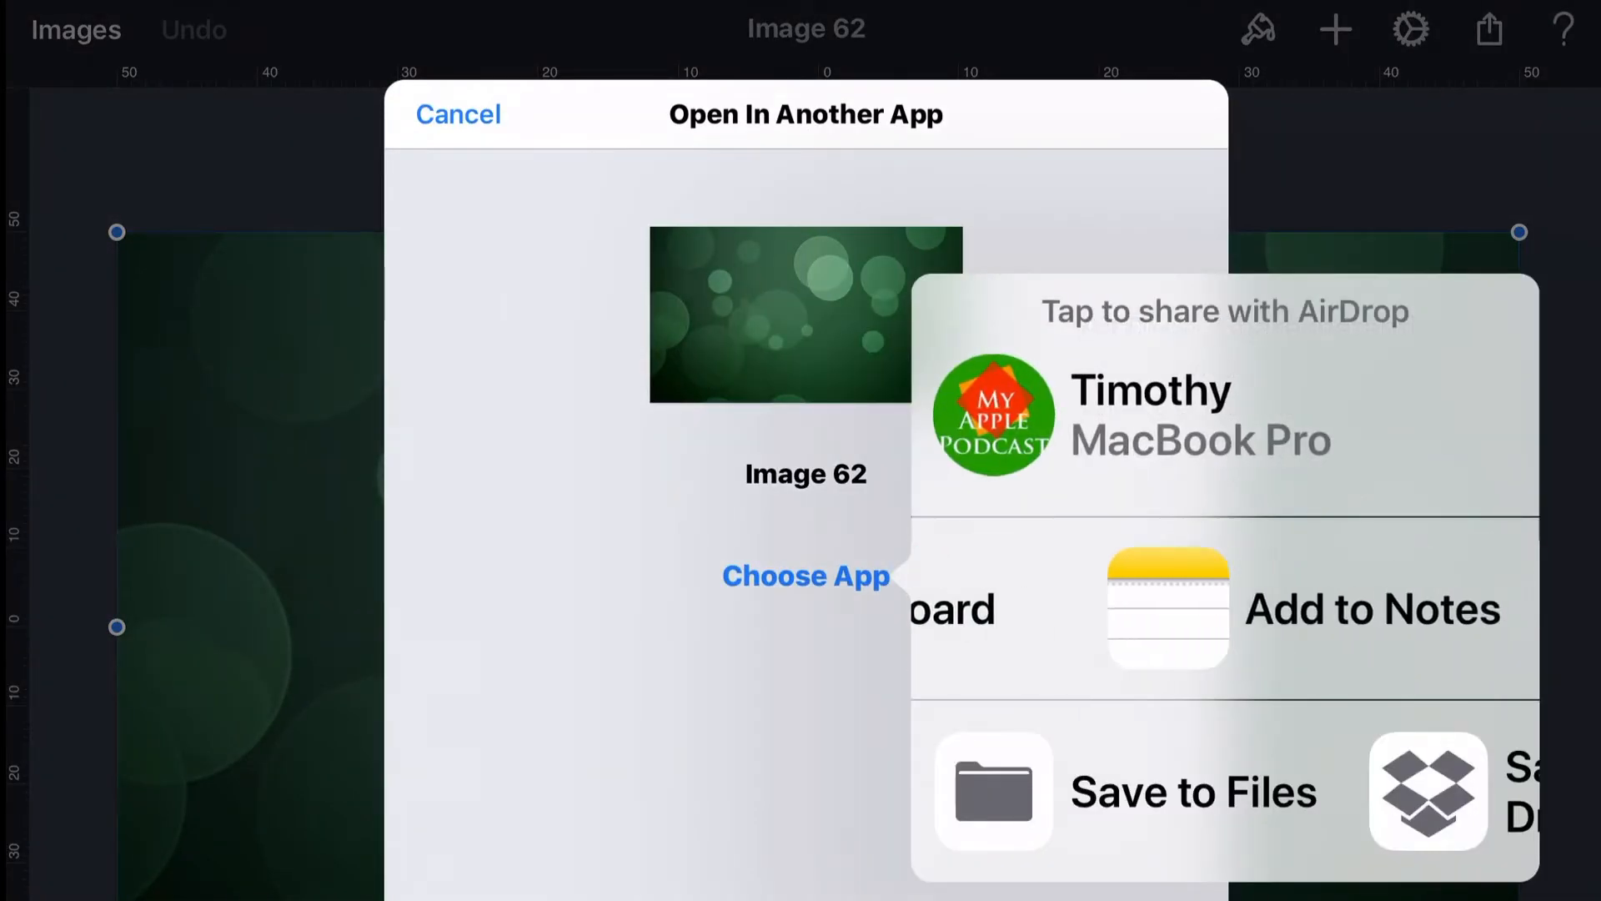
pyautogui.hscroll(-3)
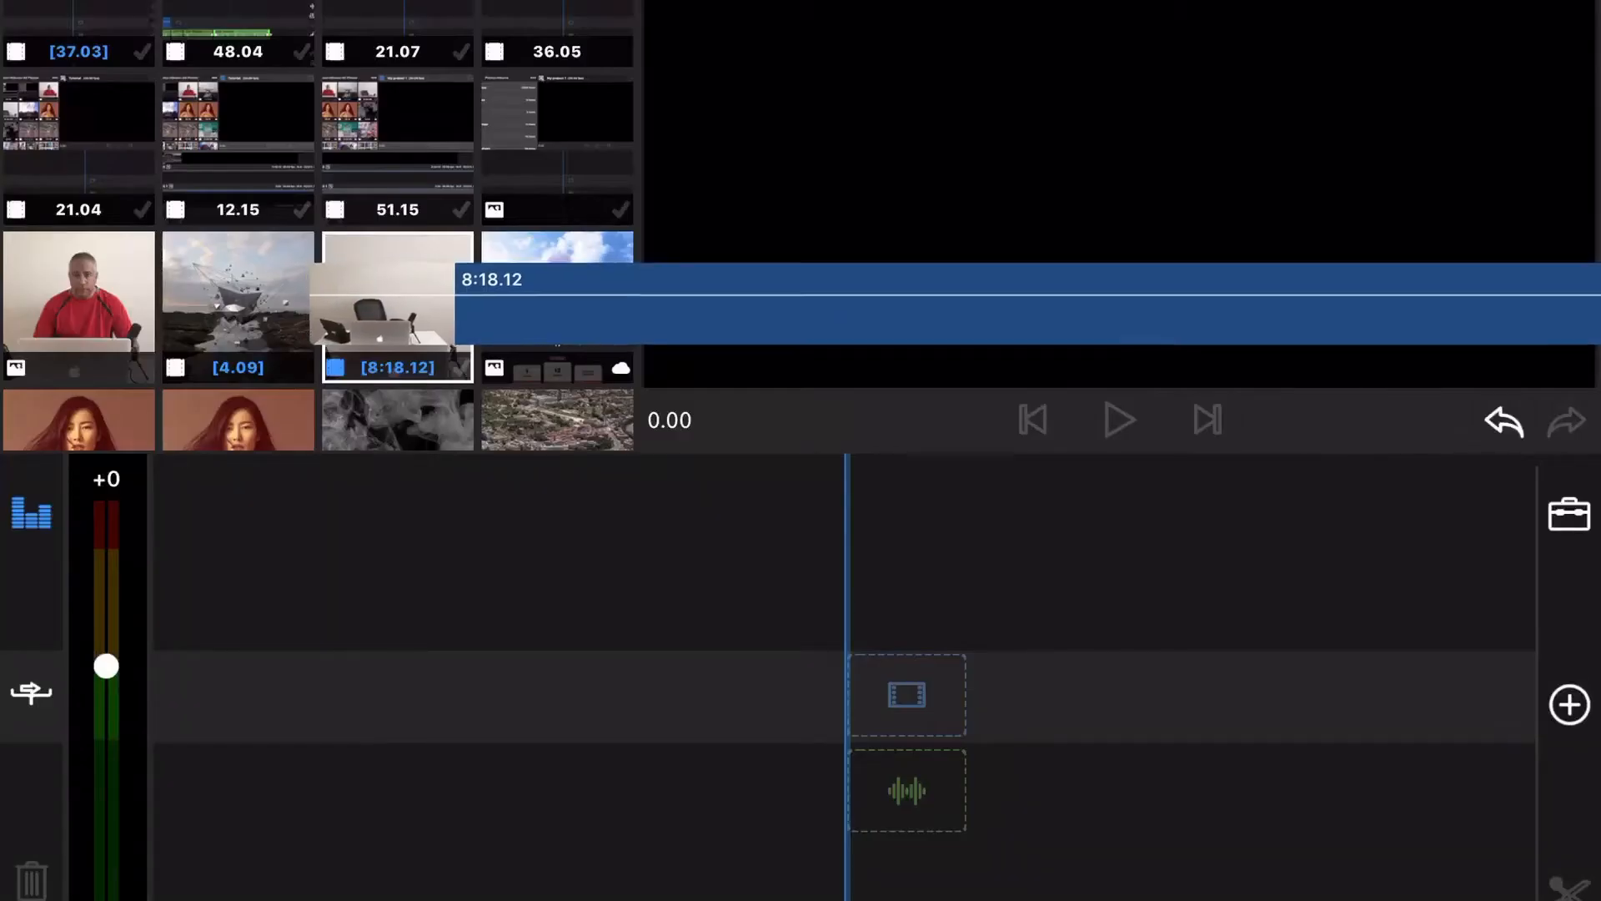
# Trim the empty-desk clip to a 3:32.11 section and review its clip info
pyautogui.click(396, 306)
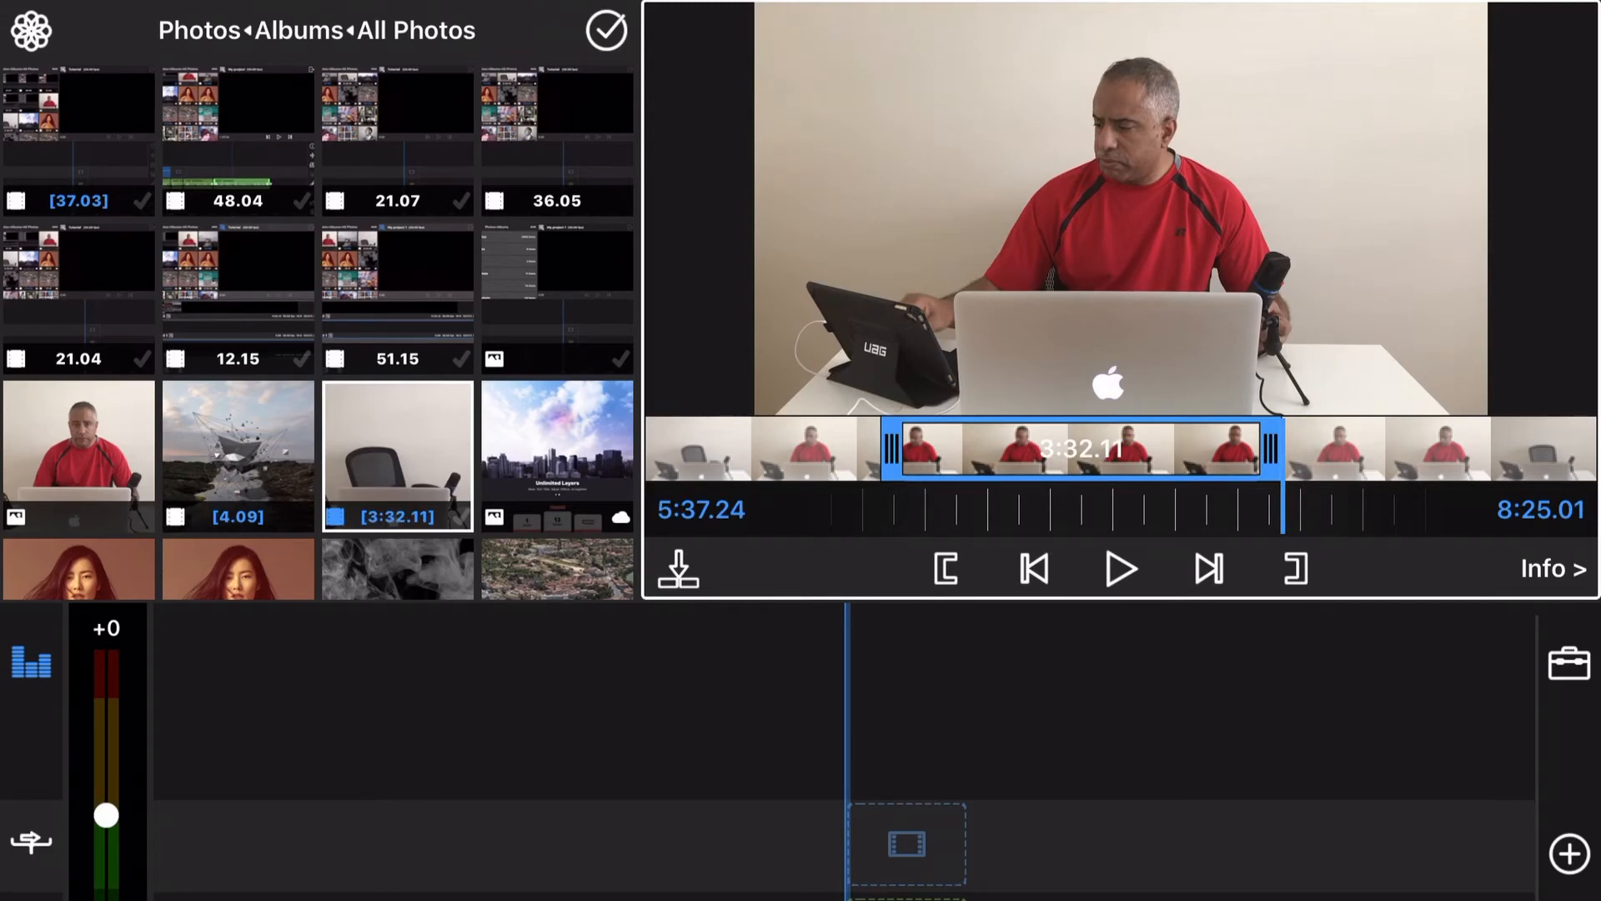
pyautogui.click(1548, 568)
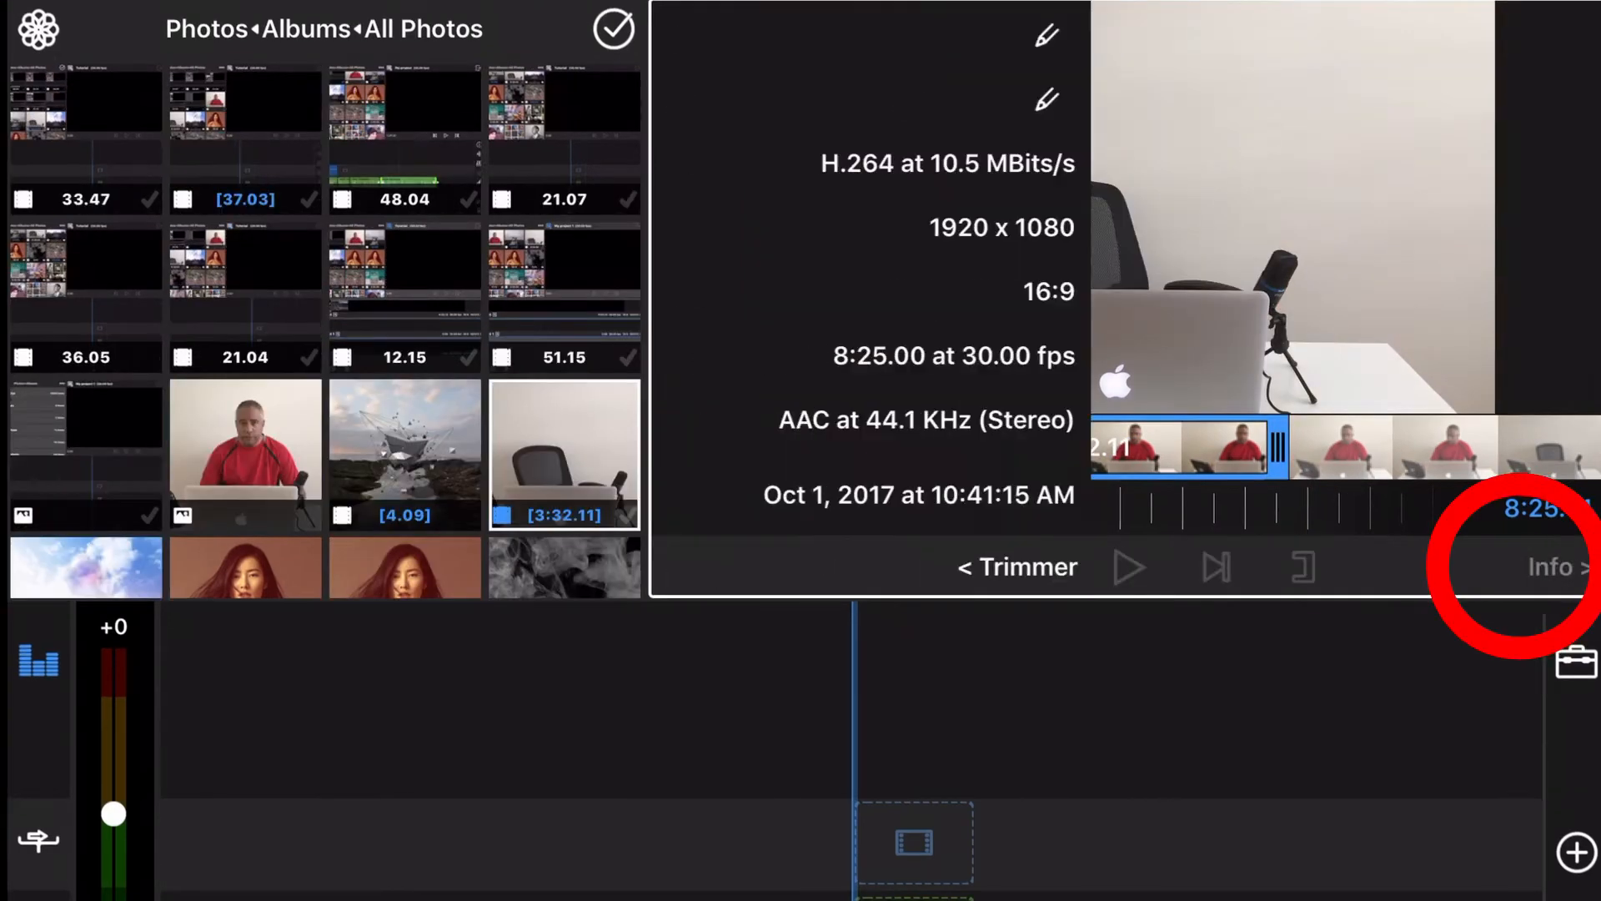
pyautogui.click(1045, 33)
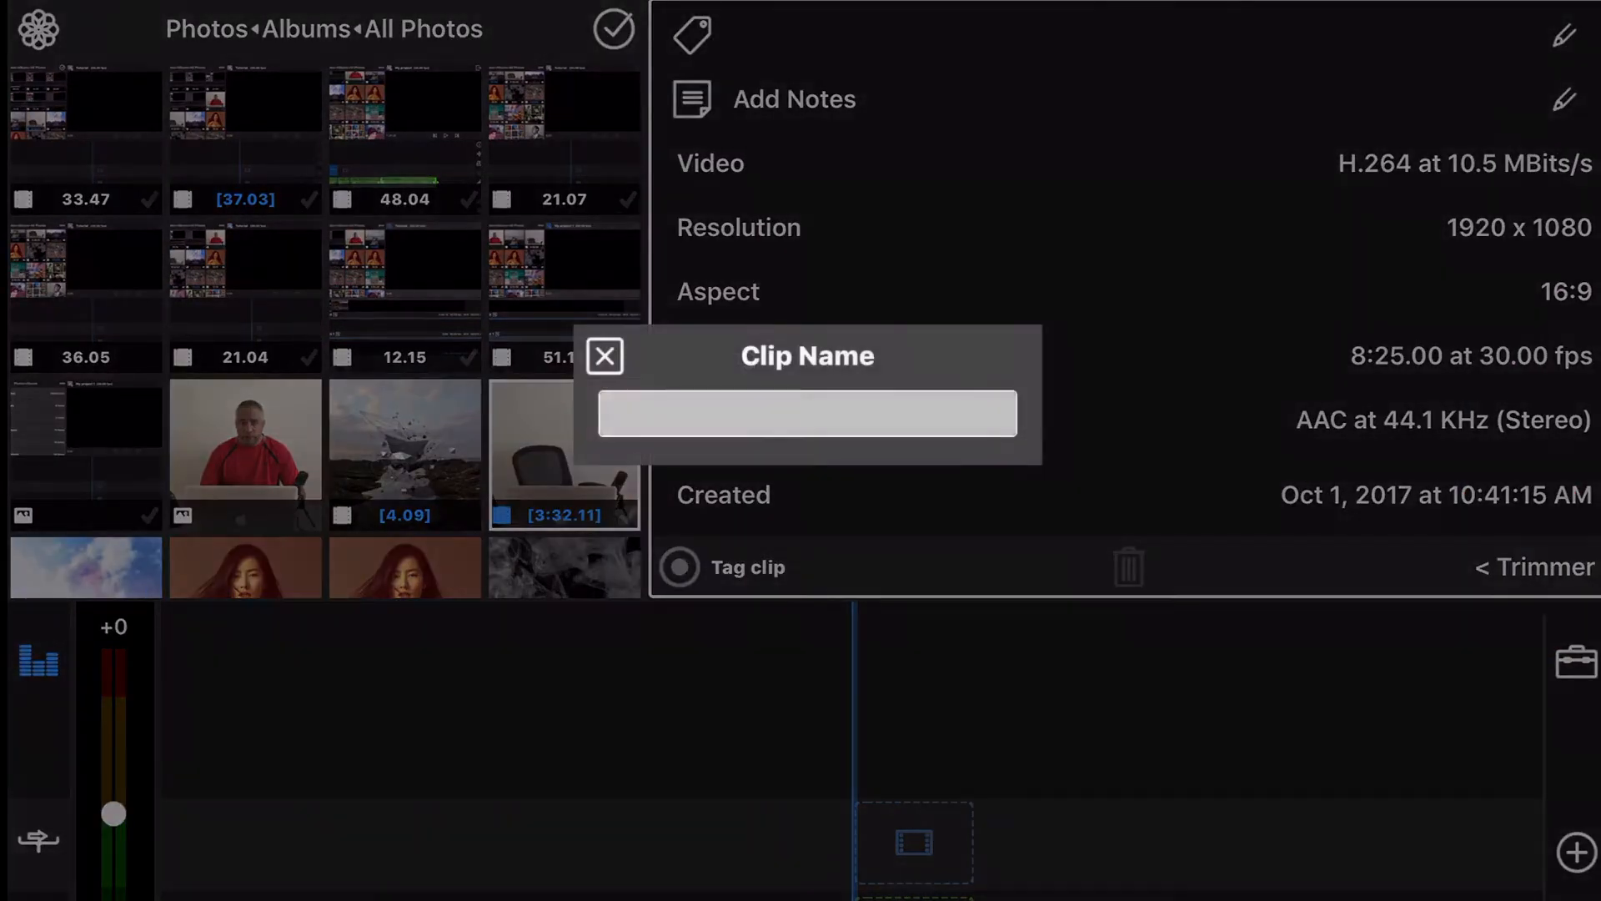
pyautogui.click(604, 355)
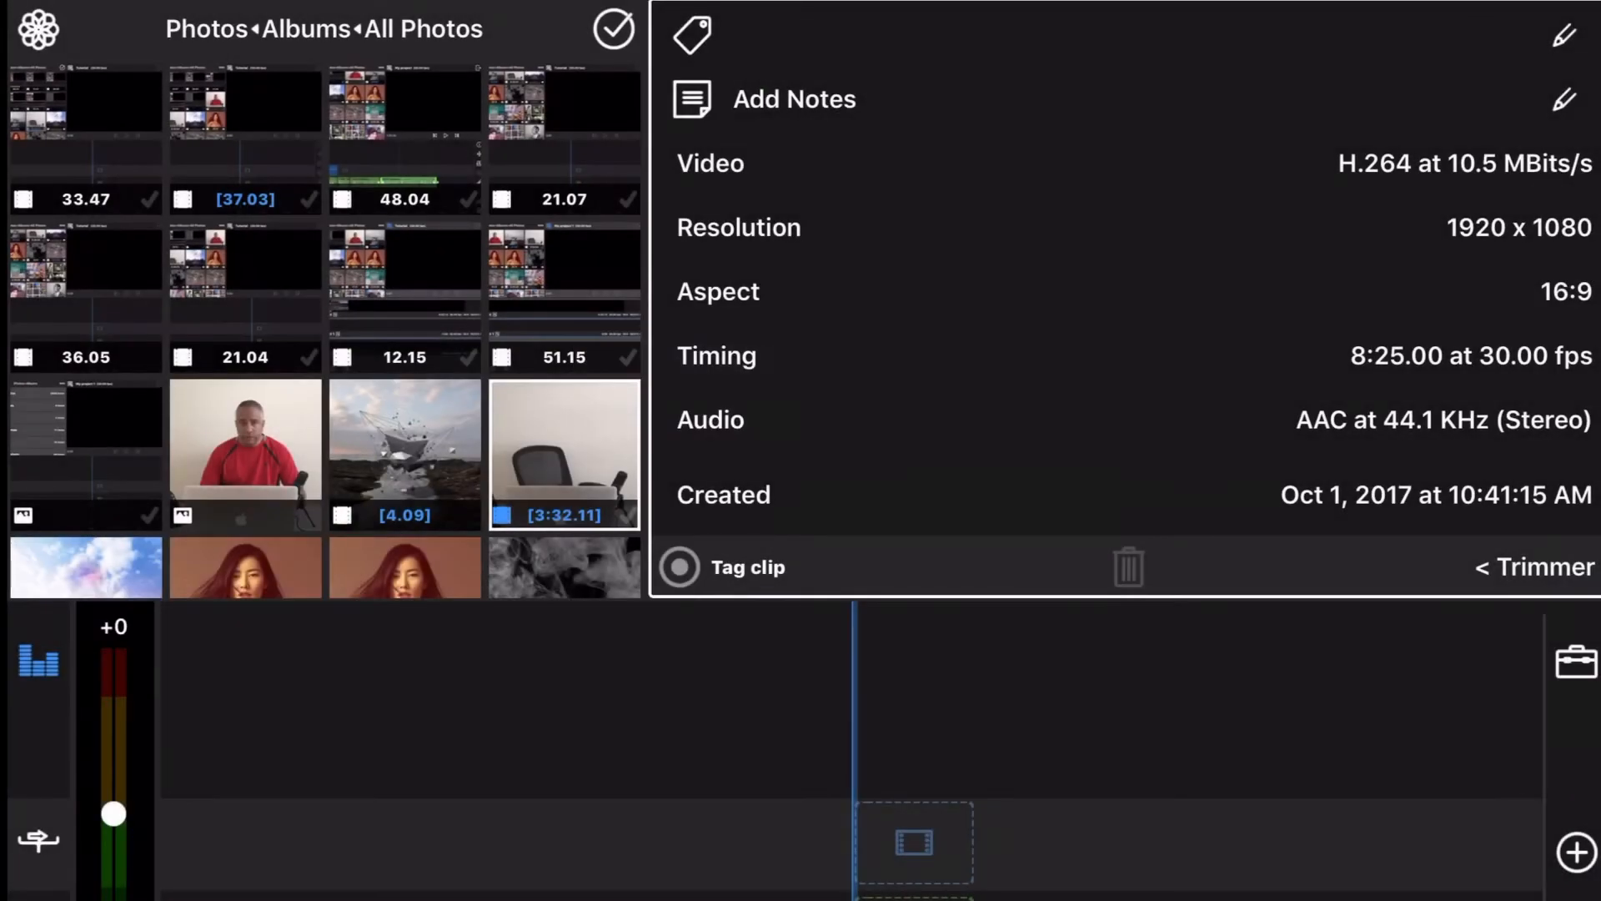
pyautogui.click(793, 99)
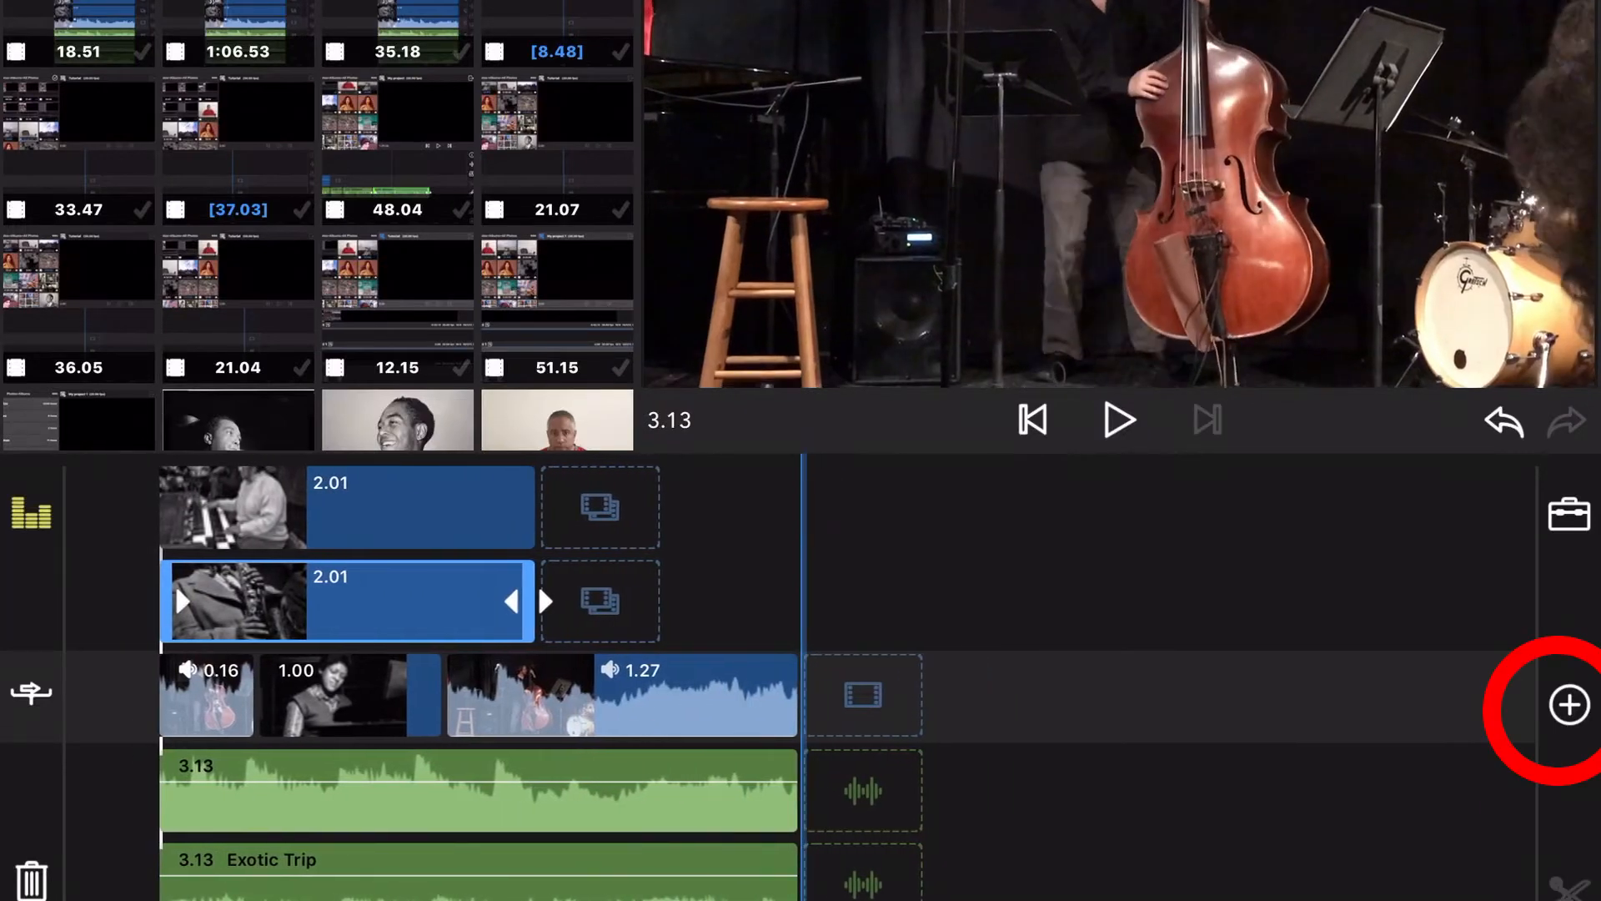
# Open the Add Clip options and choose an entry, reaching the drummer clip's effects editor
pyautogui.click(1569, 704)
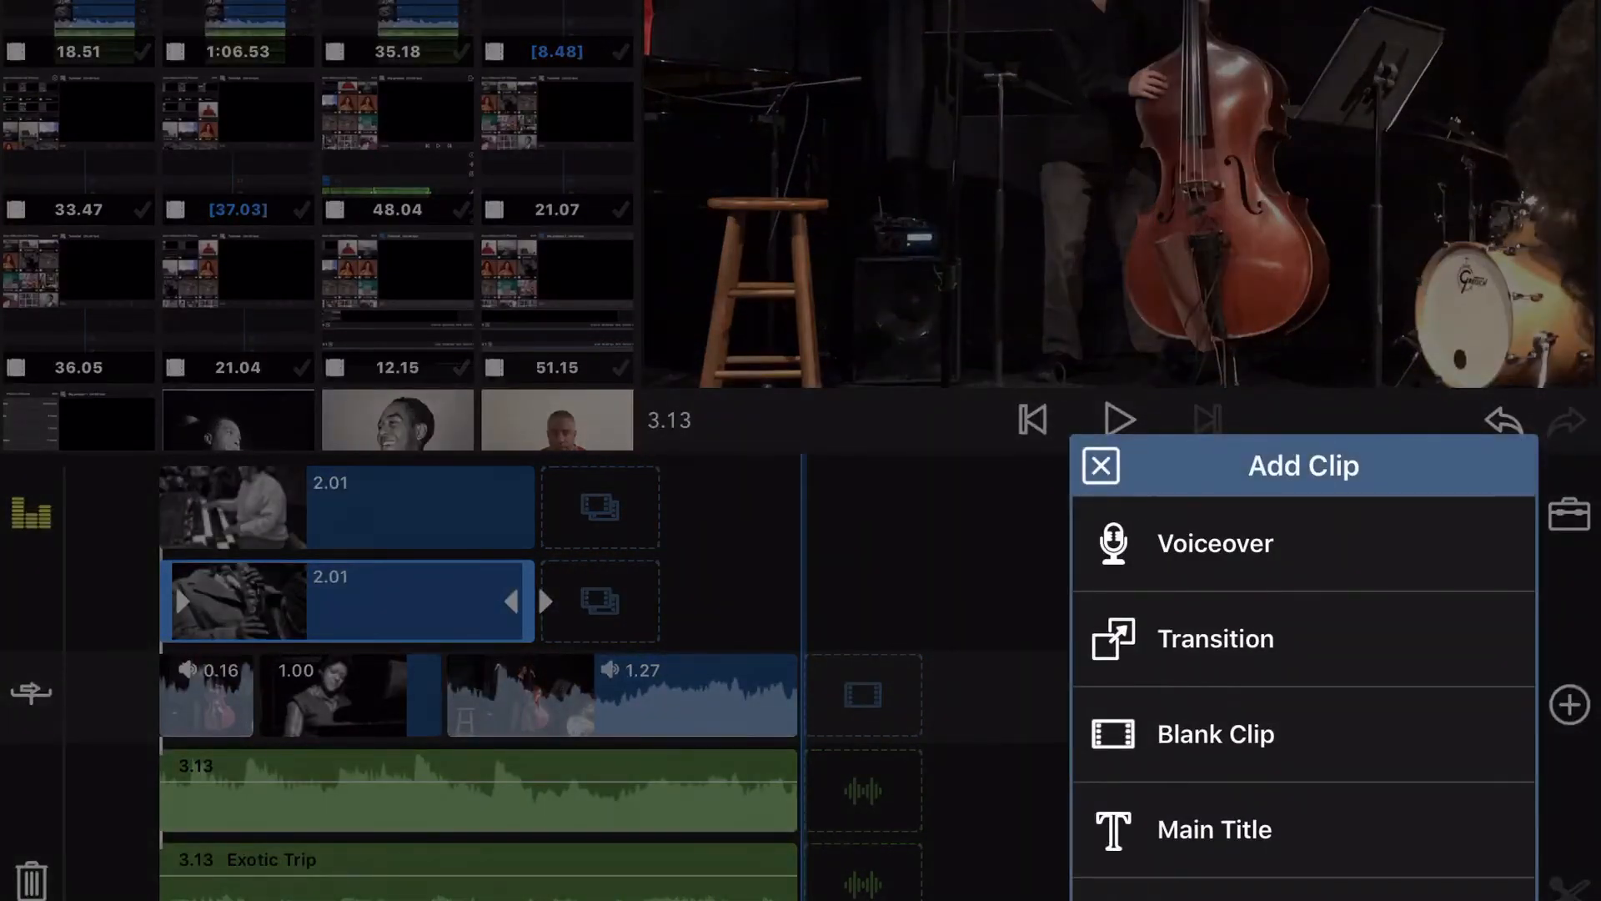
pyautogui.click(1101, 465)
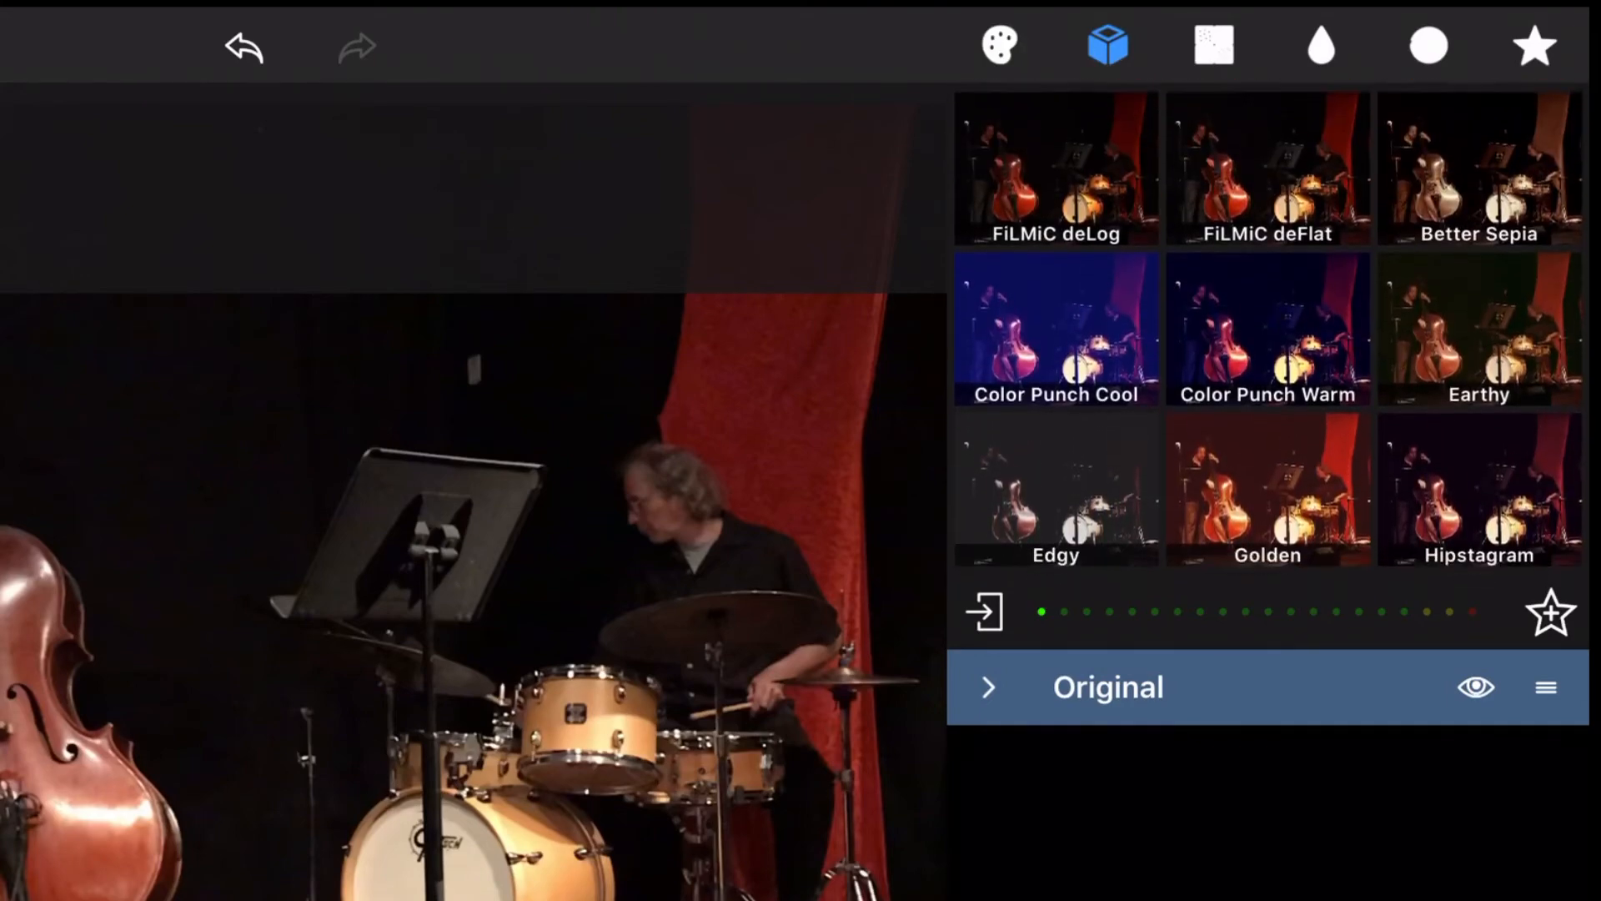
# Browse the Stylize preset tabs for the bass-and-drums clip and dismiss Import Presets and LUTs
pyautogui.click(1214, 45)
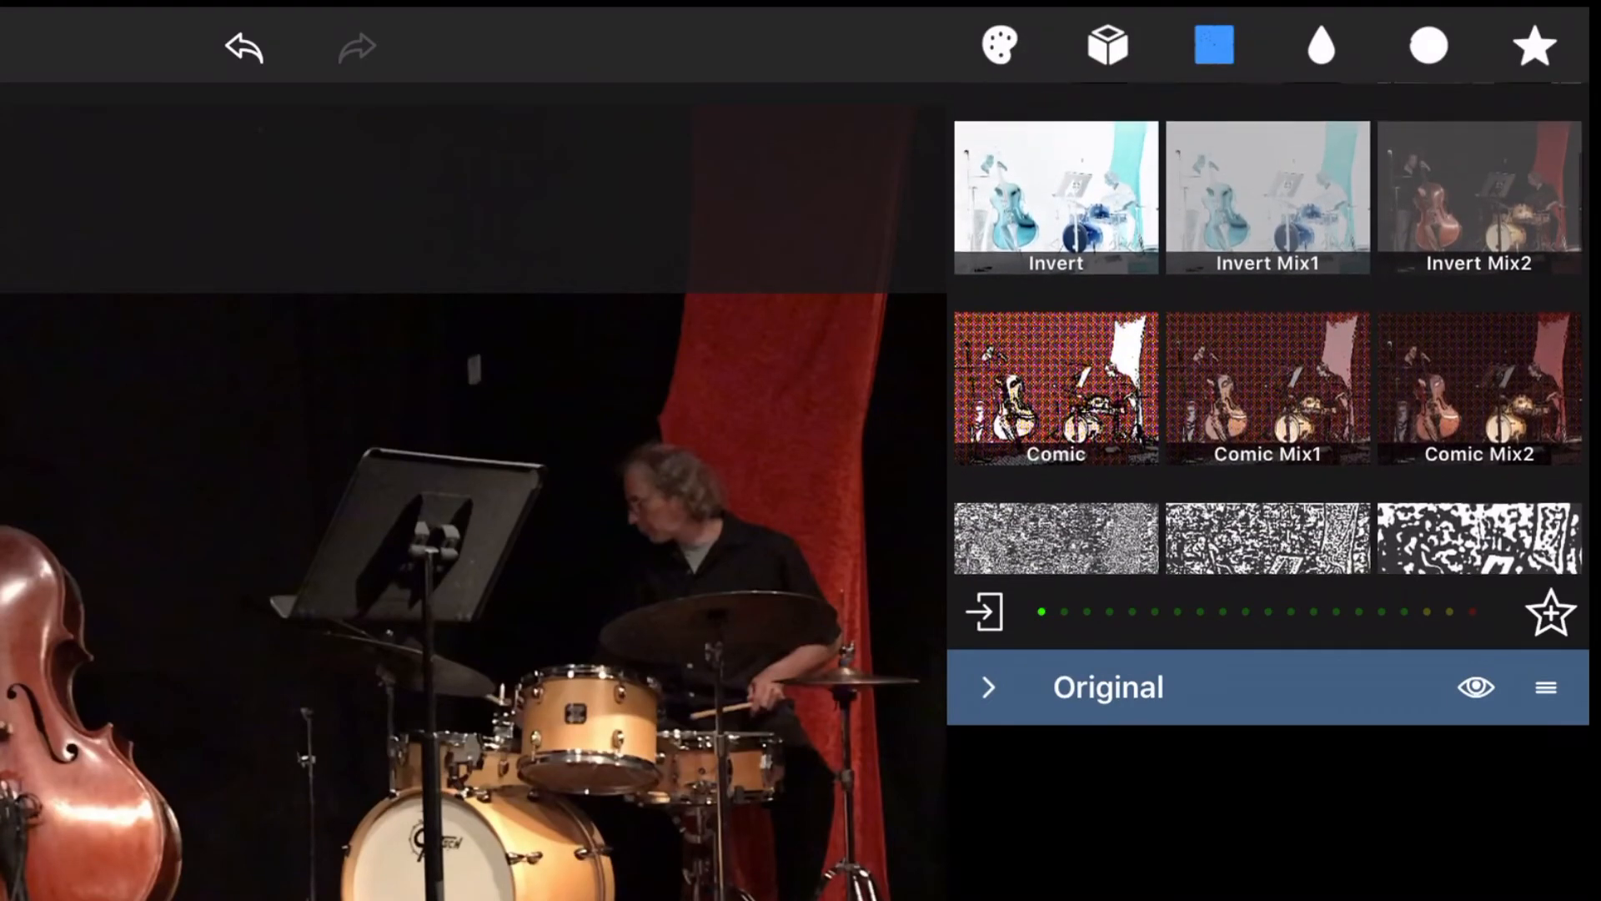
pyautogui.click(1321, 46)
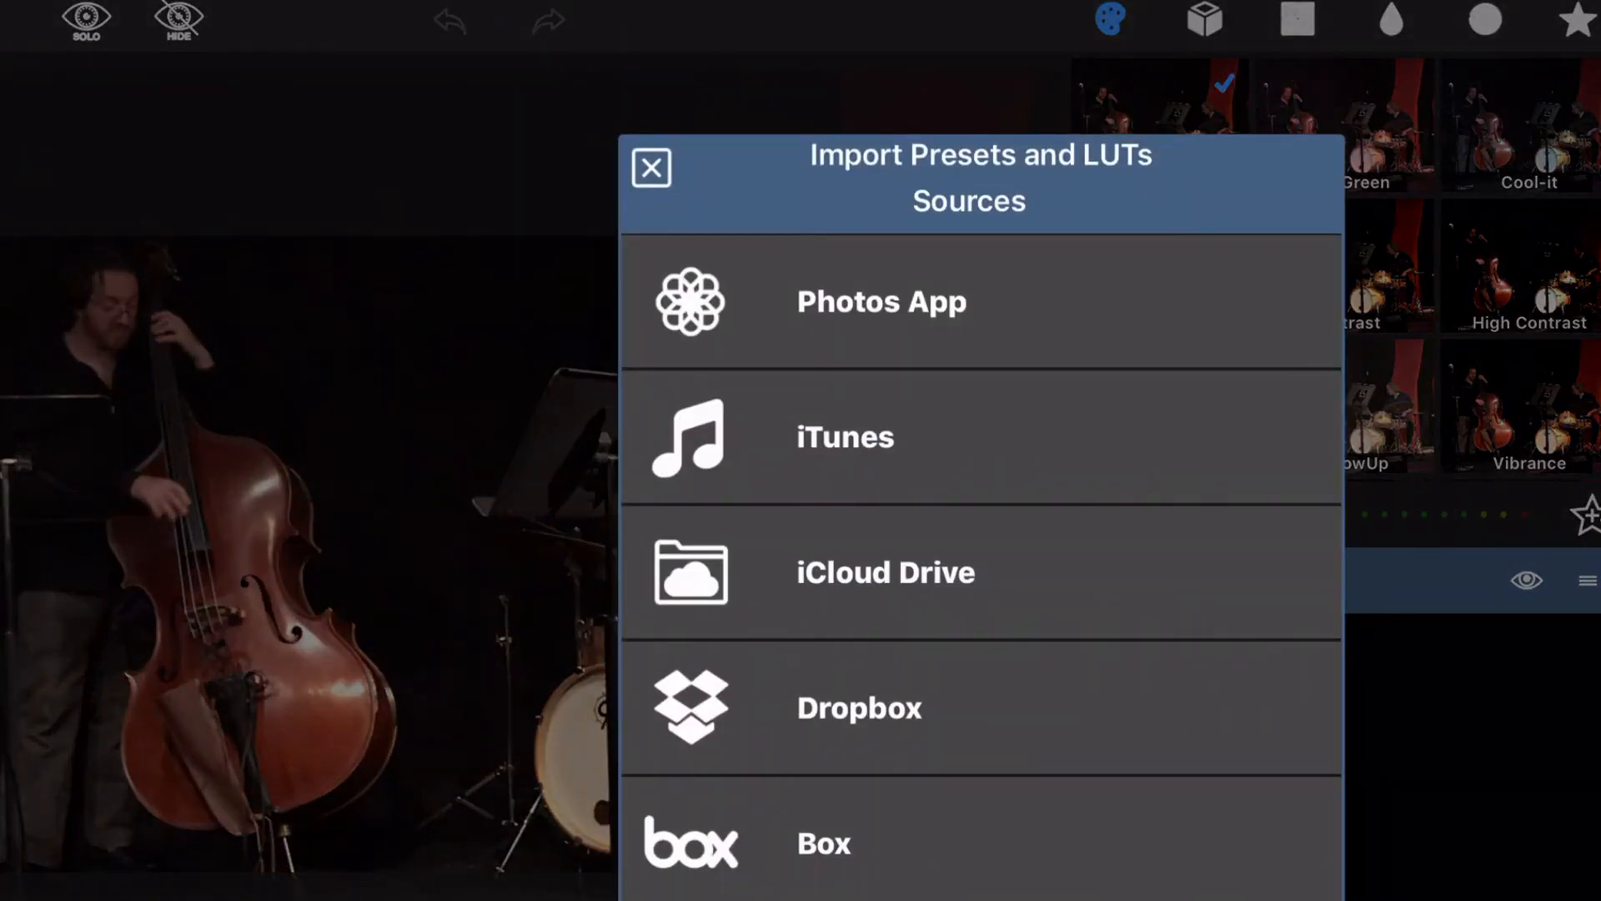
pyautogui.click(651, 167)
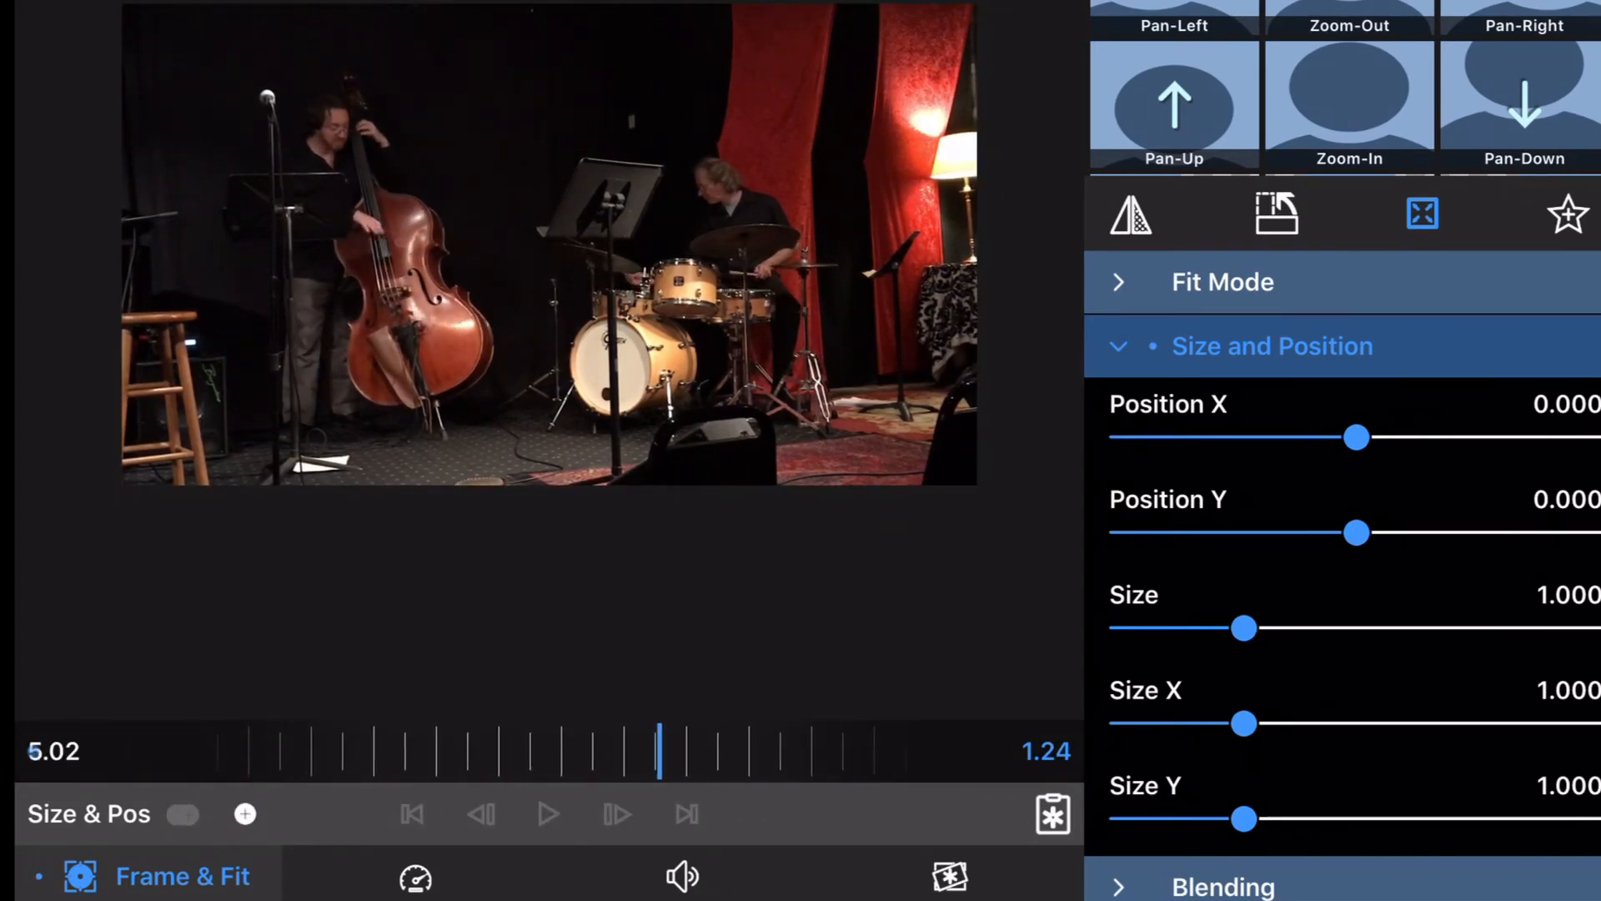
# Leave Frame & Fit and bring up the Share options for movie, audio, archive or snapshot
pyautogui.click(182, 814)
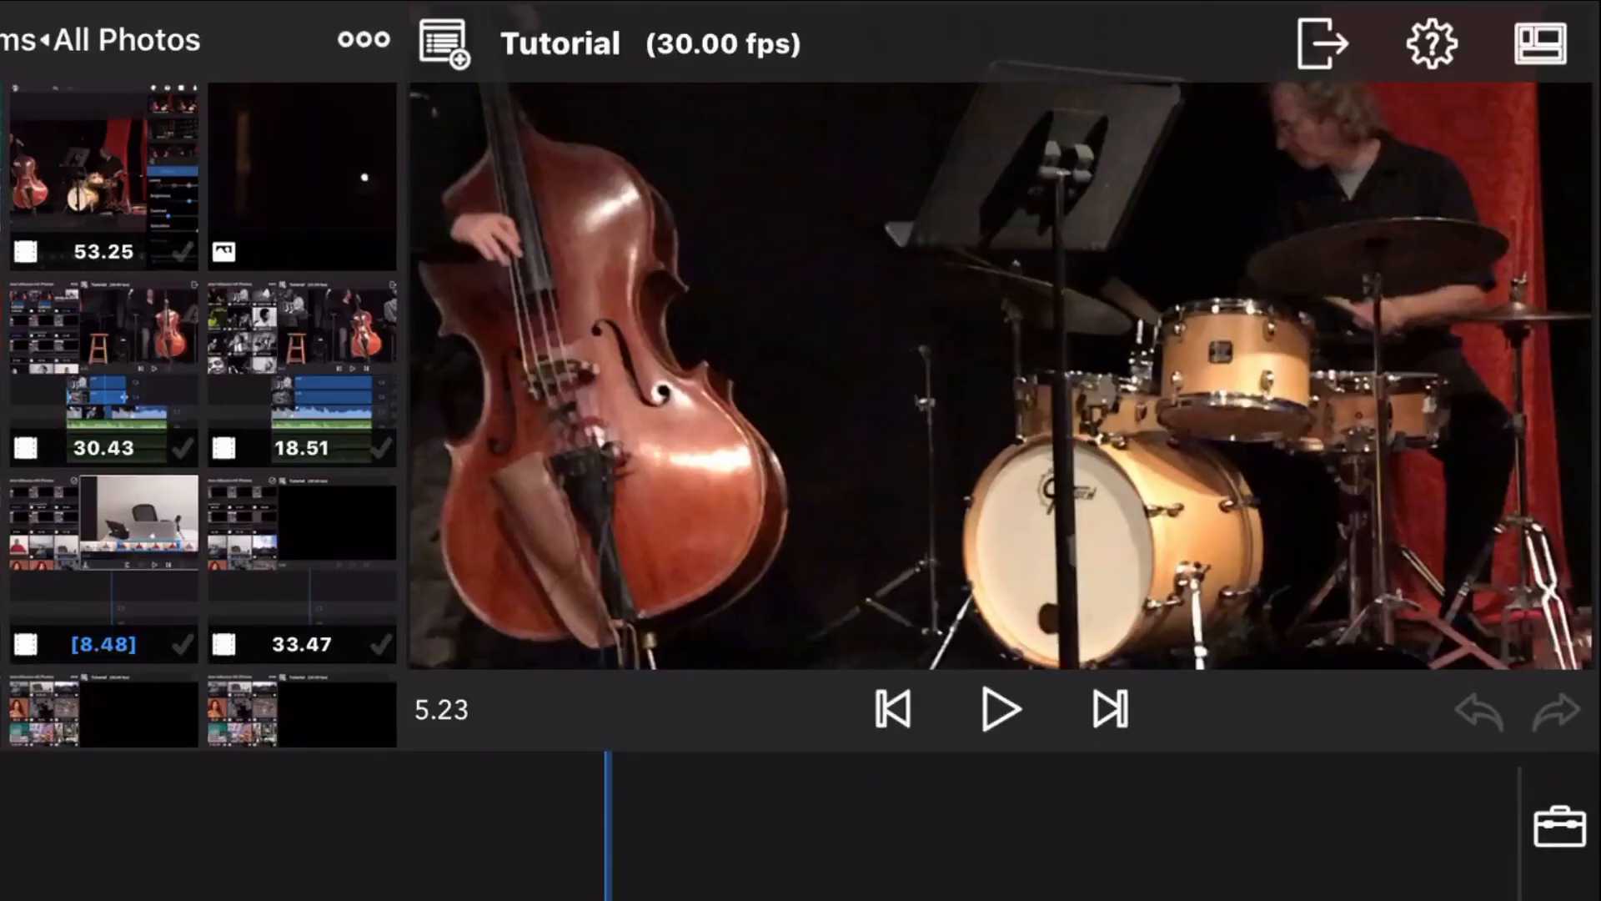
pyautogui.click(1320, 43)
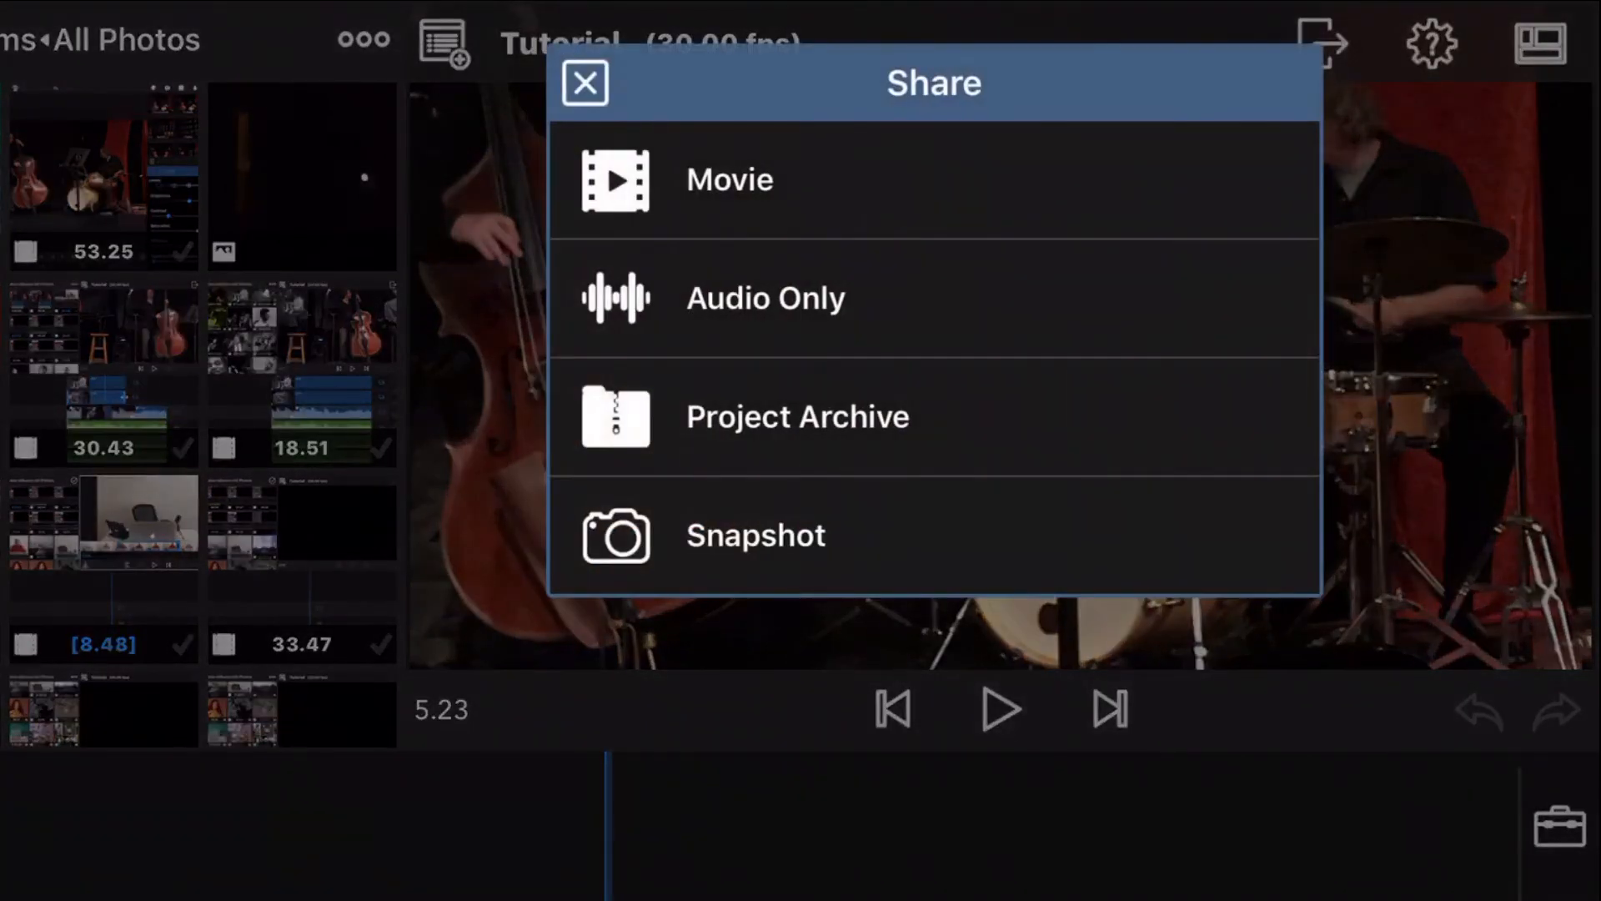